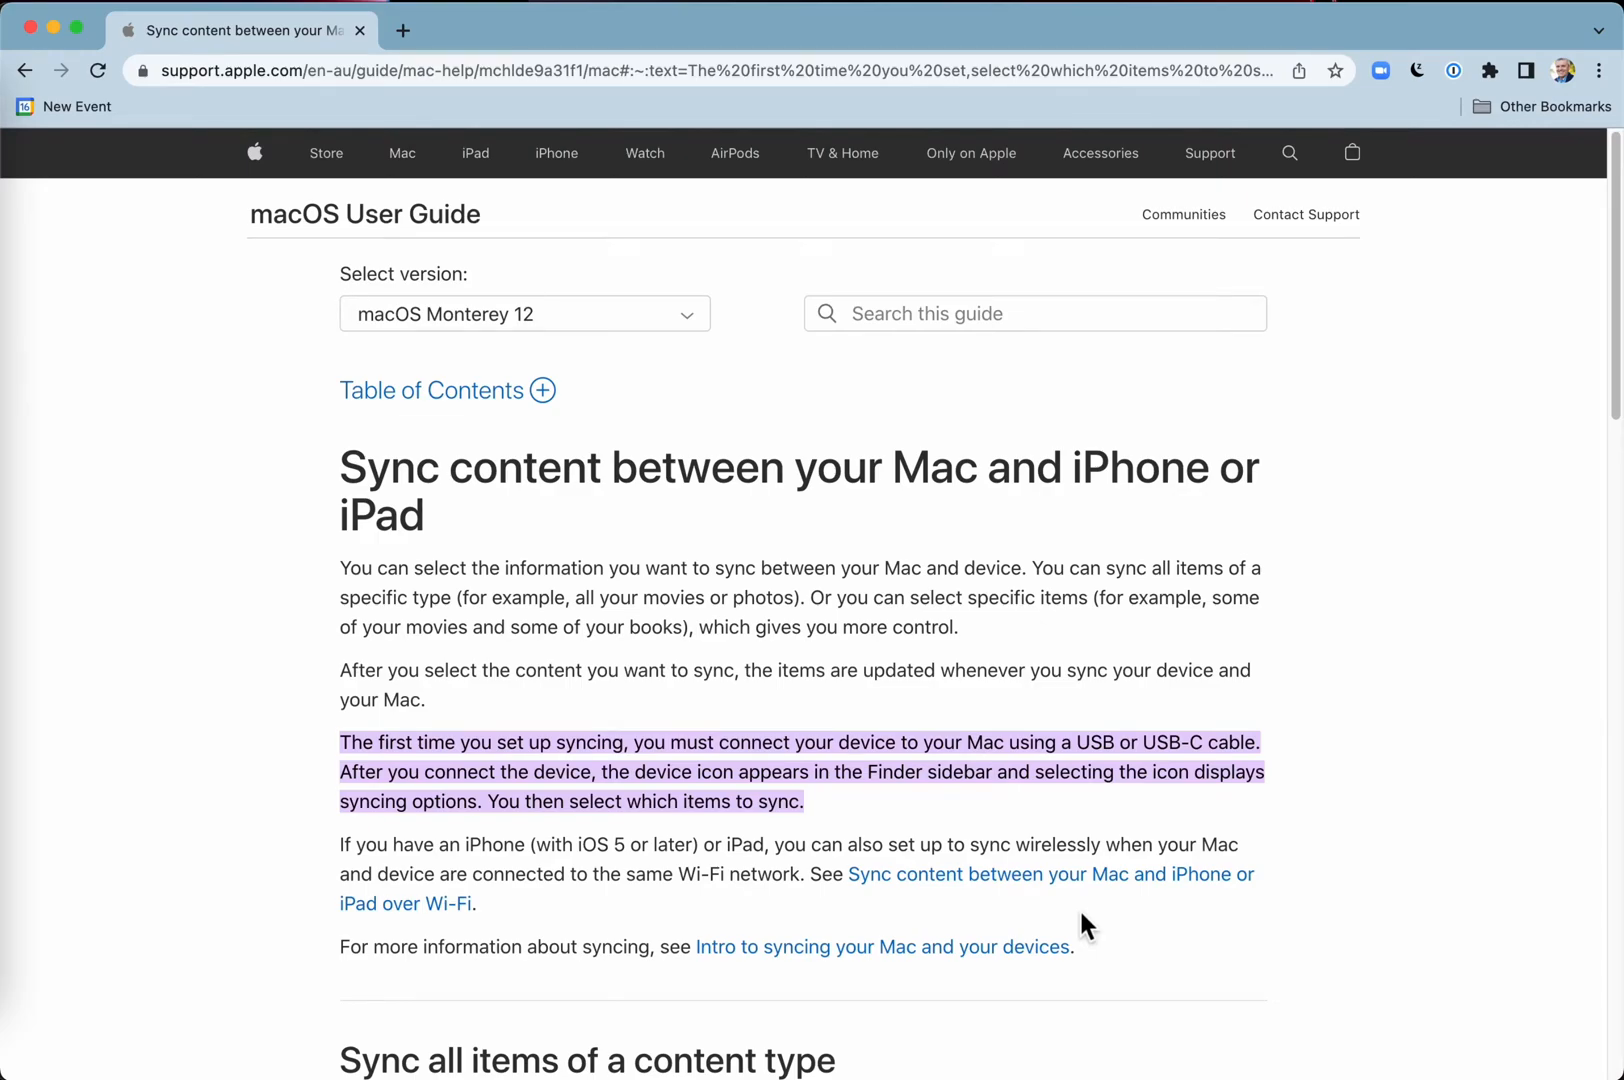
{"action": "mouse_move", "coordinate": [1237, 633]}
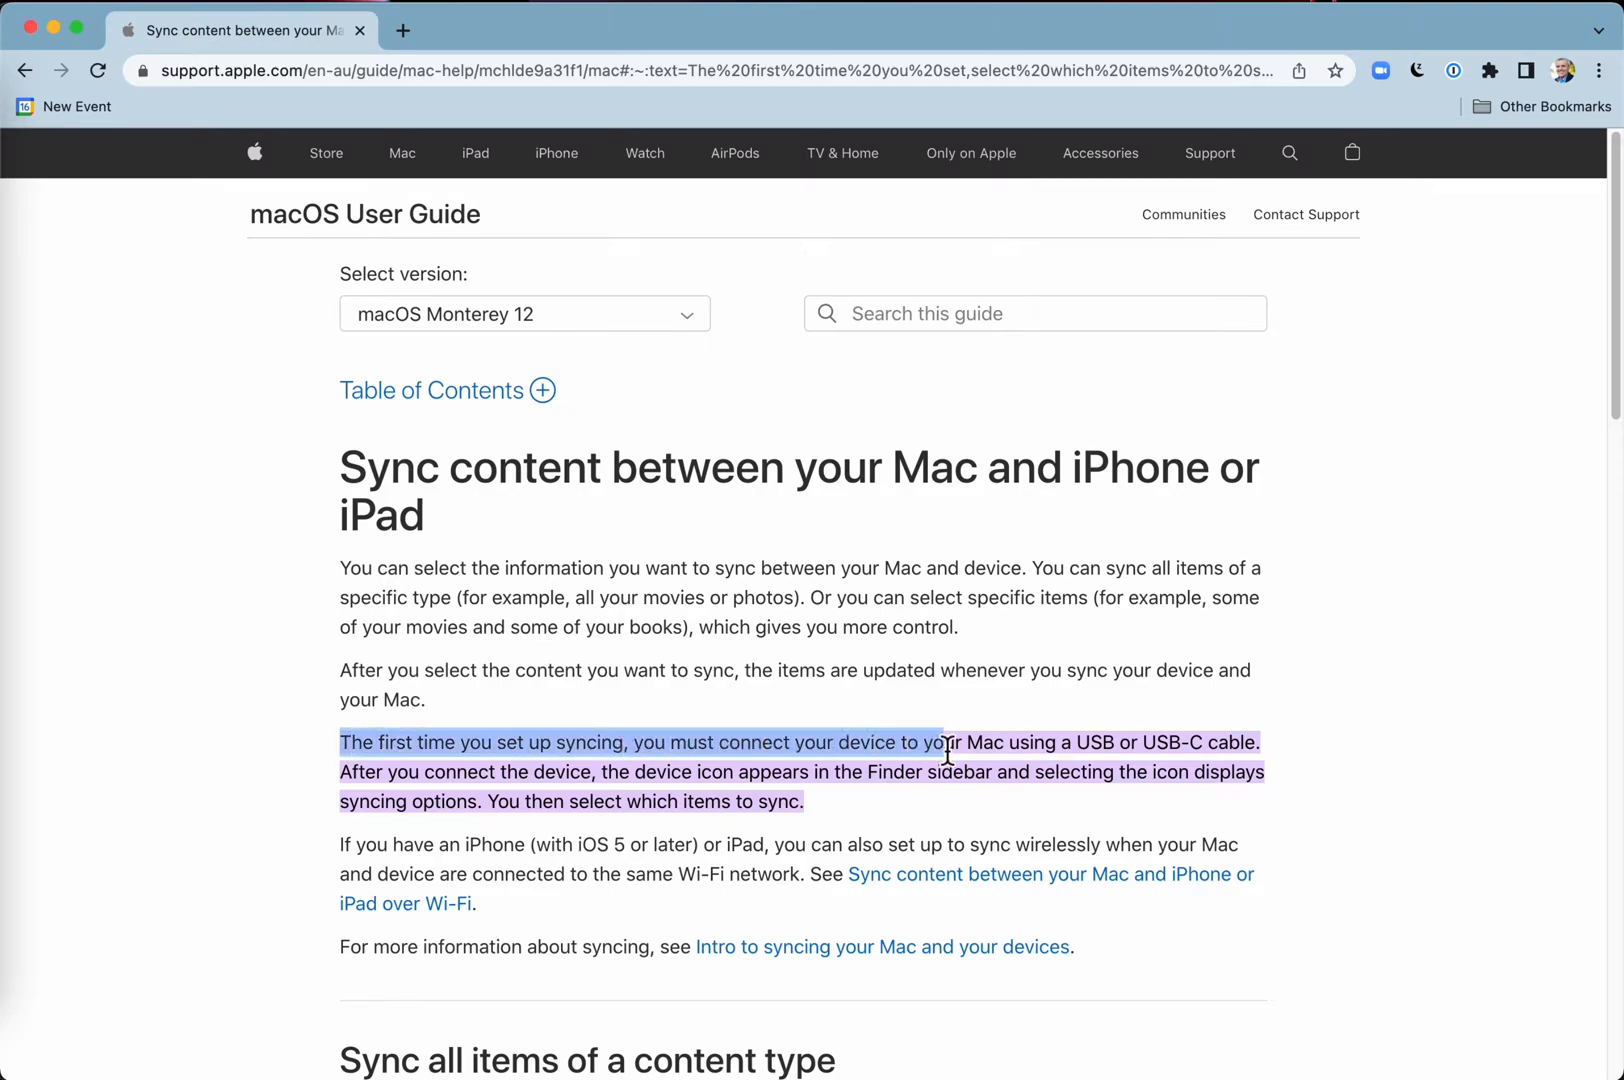
{"action": "mouse_move", "coordinate": [1241, 752]}
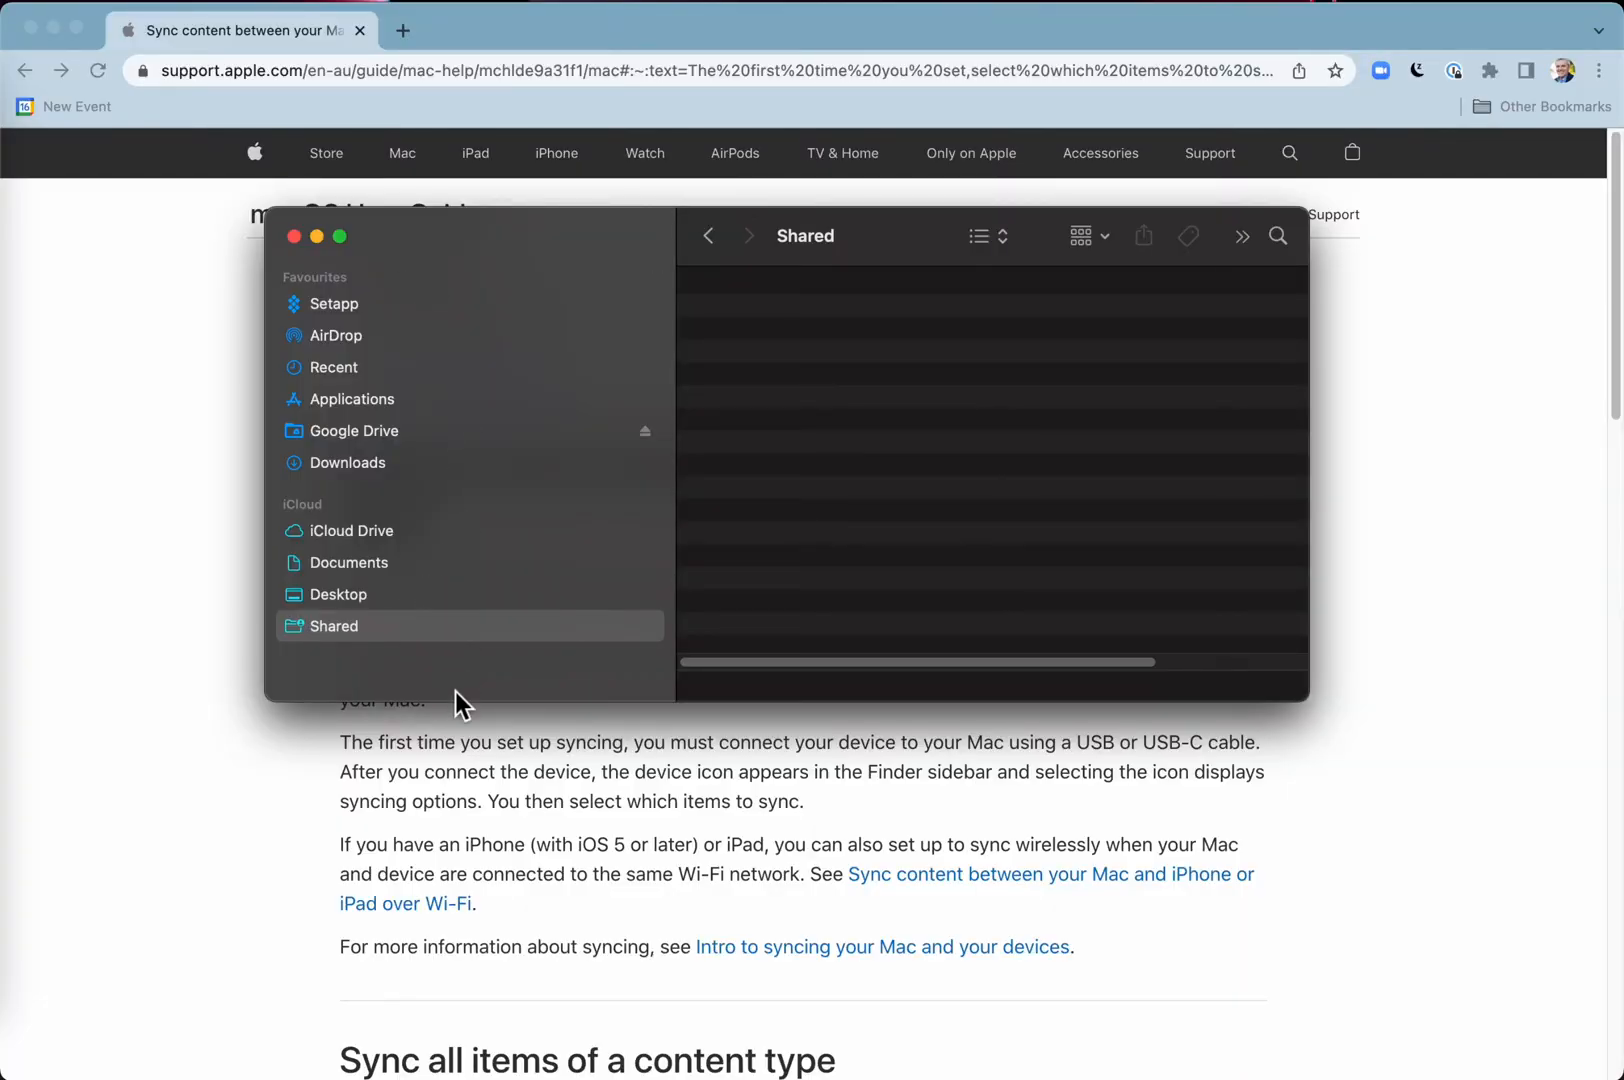
{"action": "mouse_move", "coordinate": [443, 673]}
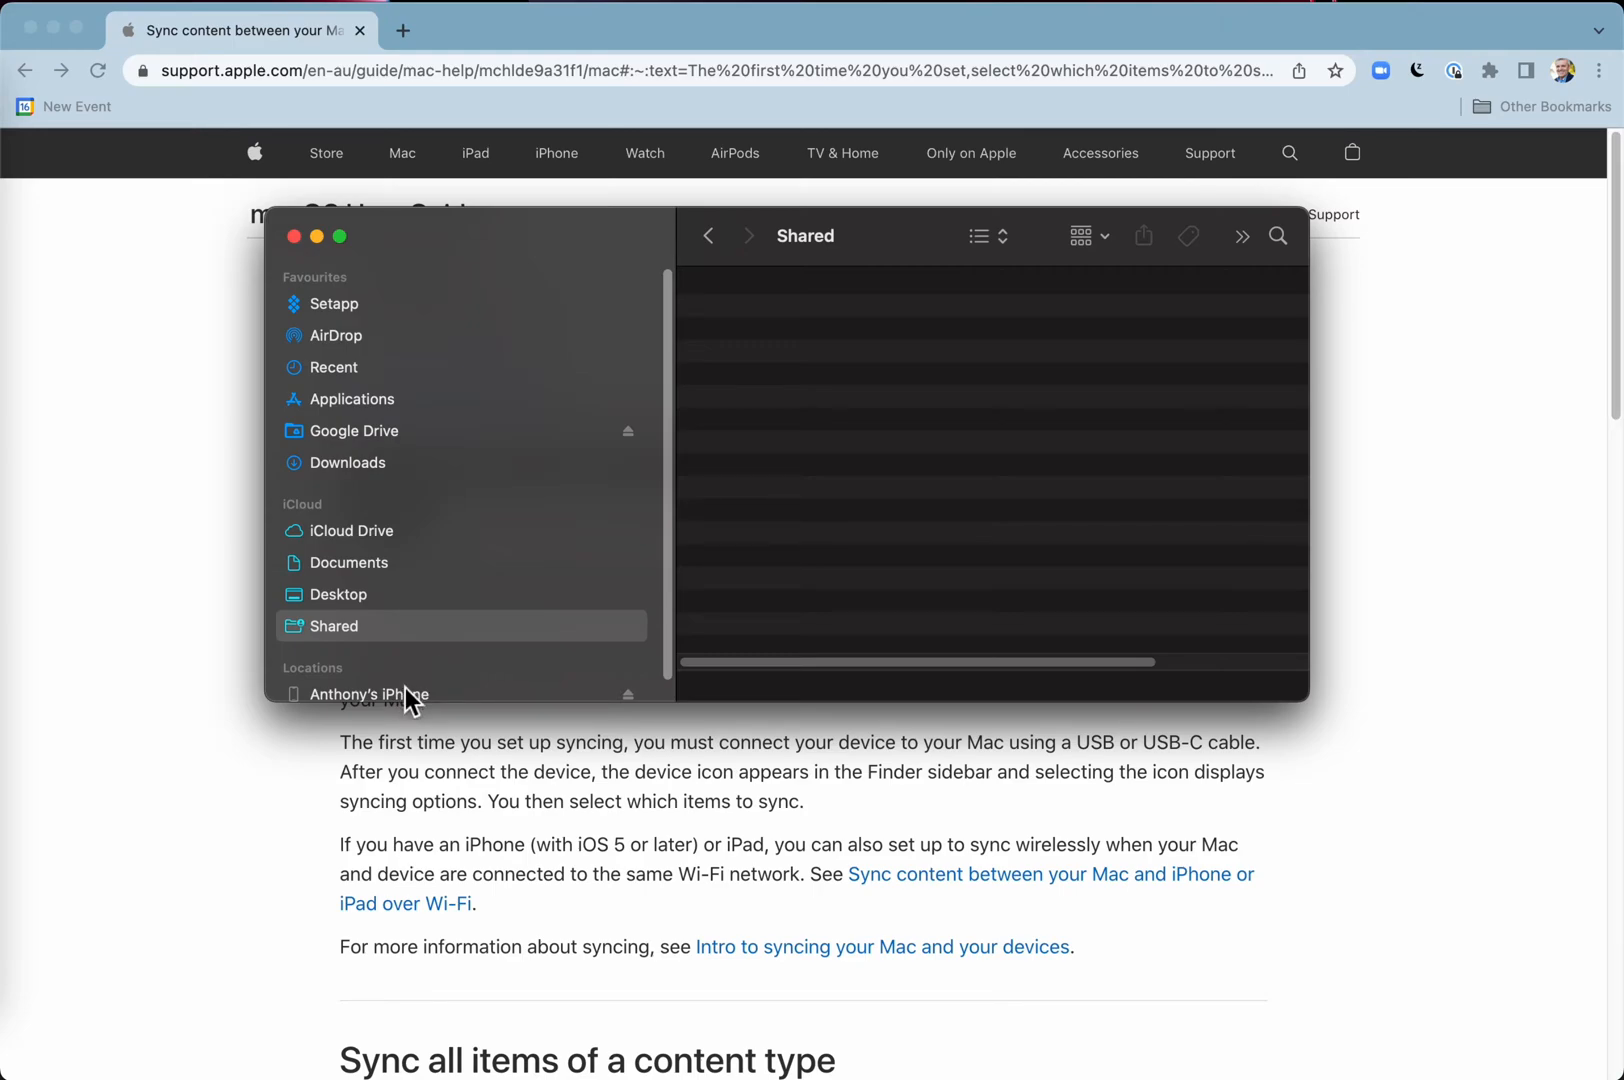
Step: Select the connected iPhone in the Finder sidebar and skip its backup
{"action": "left_click", "coordinate": [371, 694]}
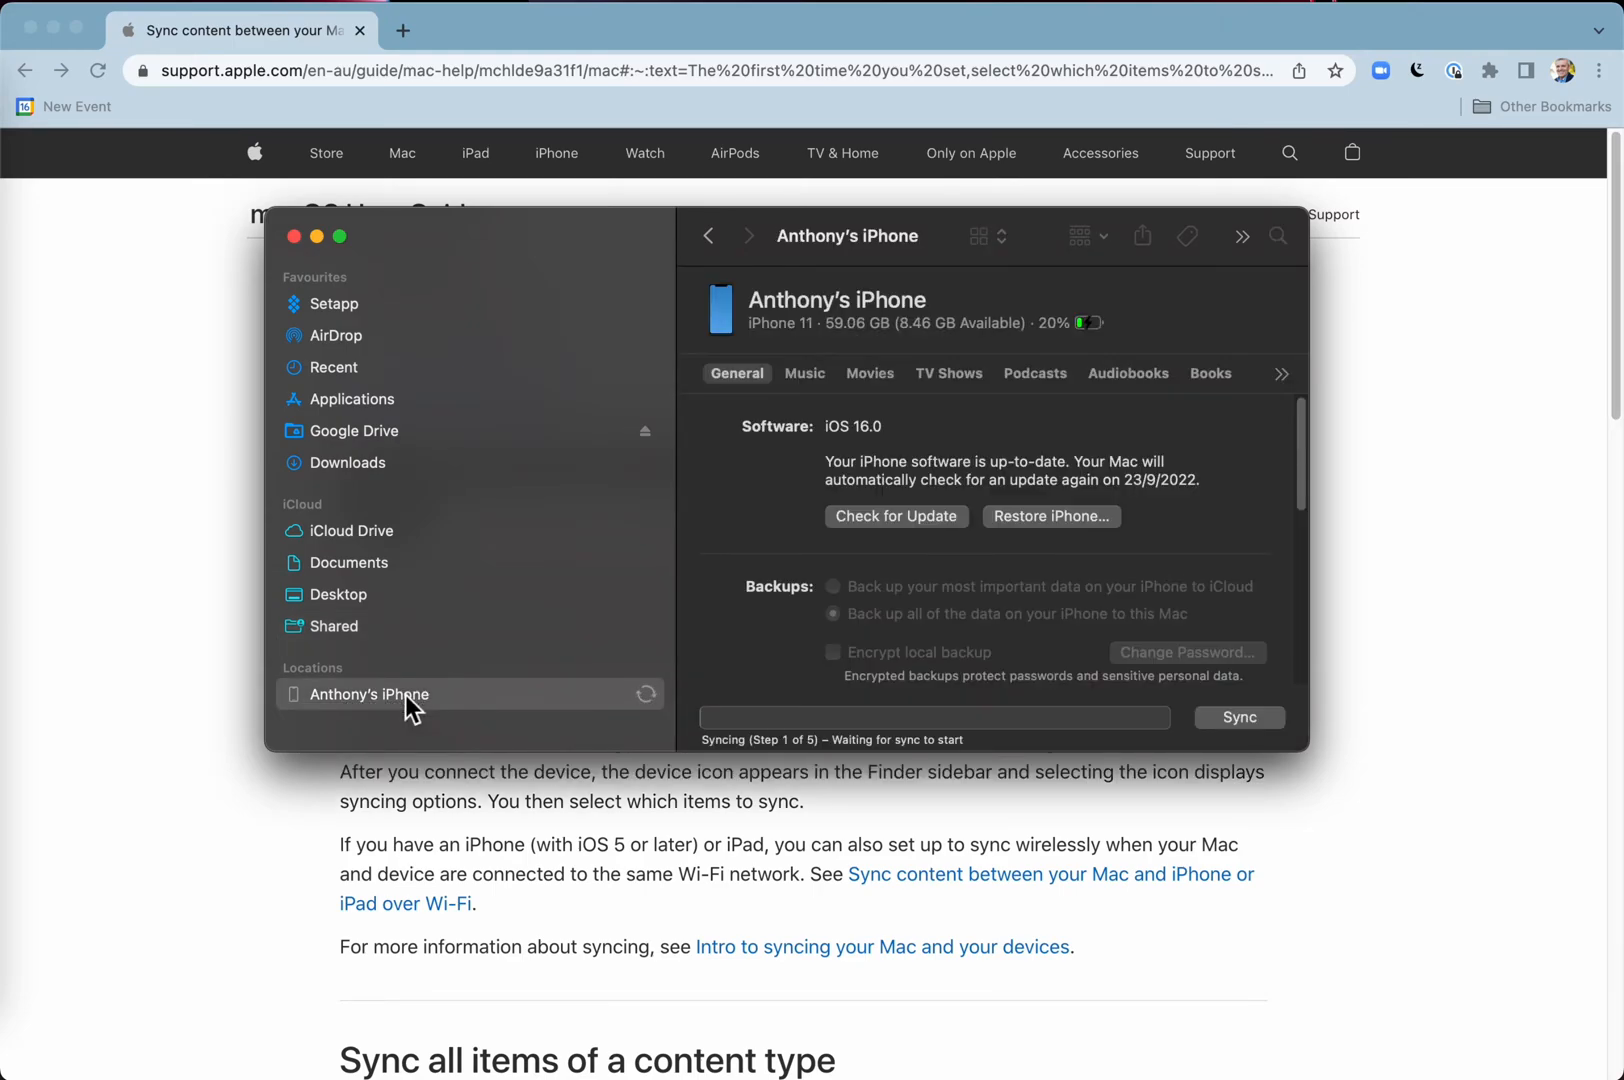
{"action": "left_click", "coordinate": [1238, 717]}
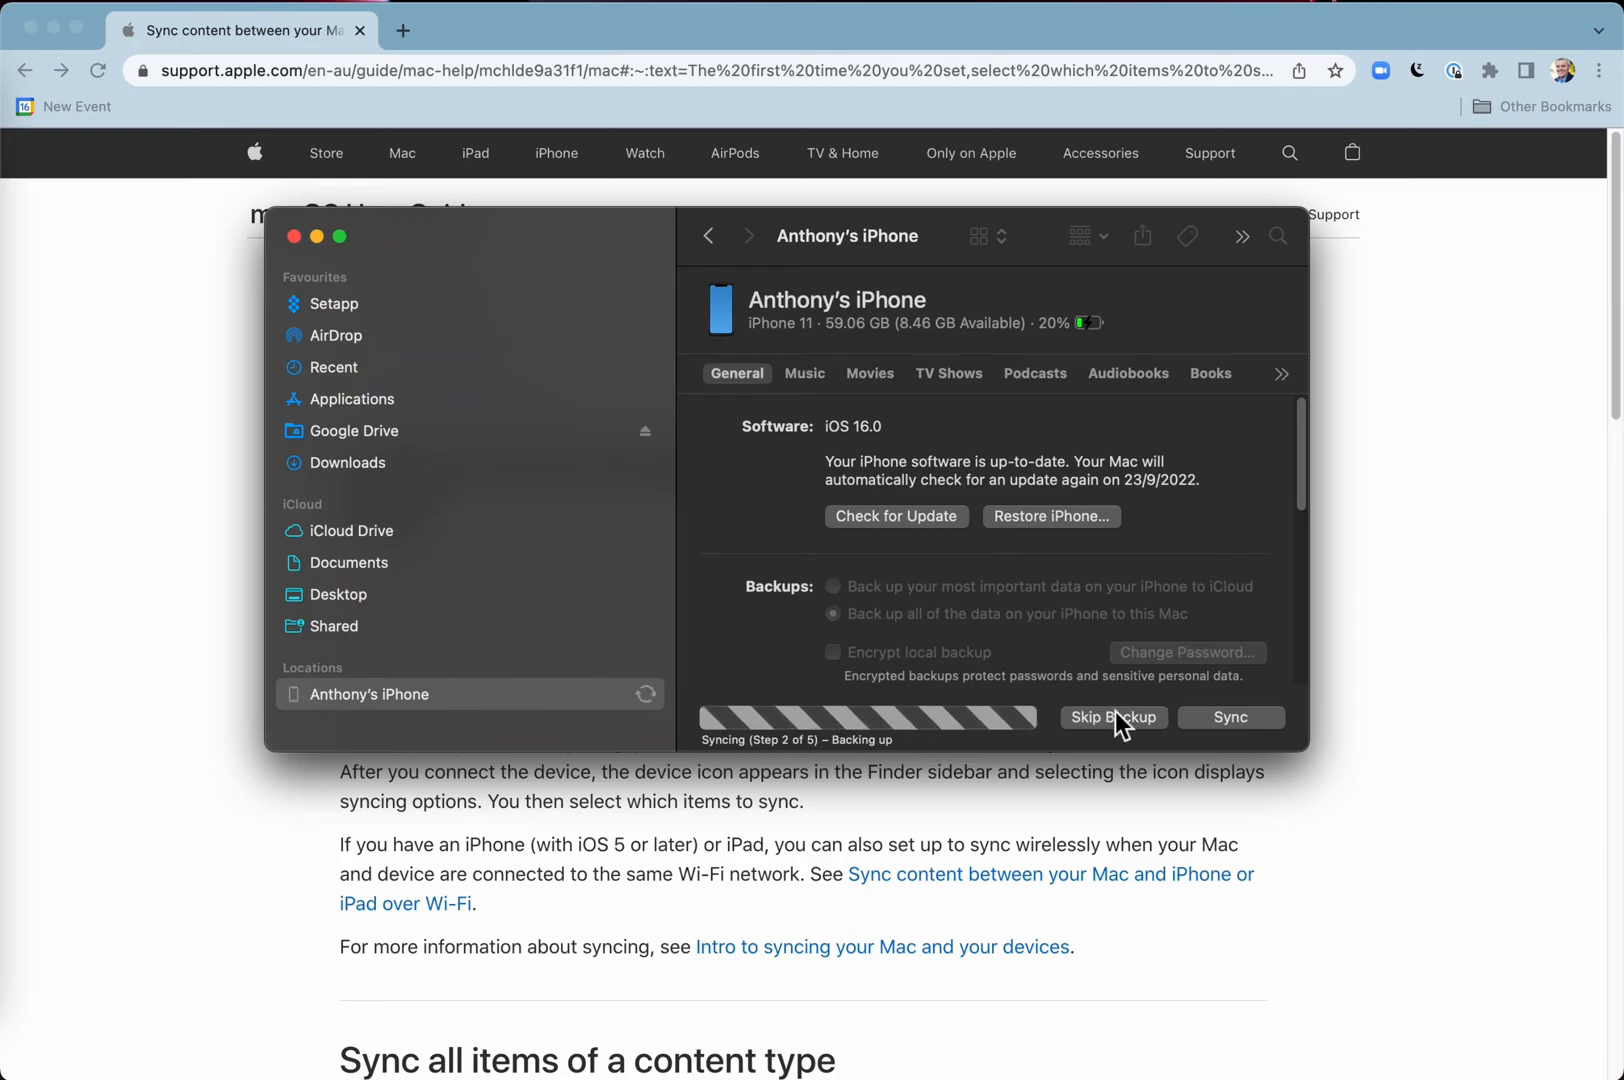
{"action": "mouse_move", "coordinate": [1127, 735]}
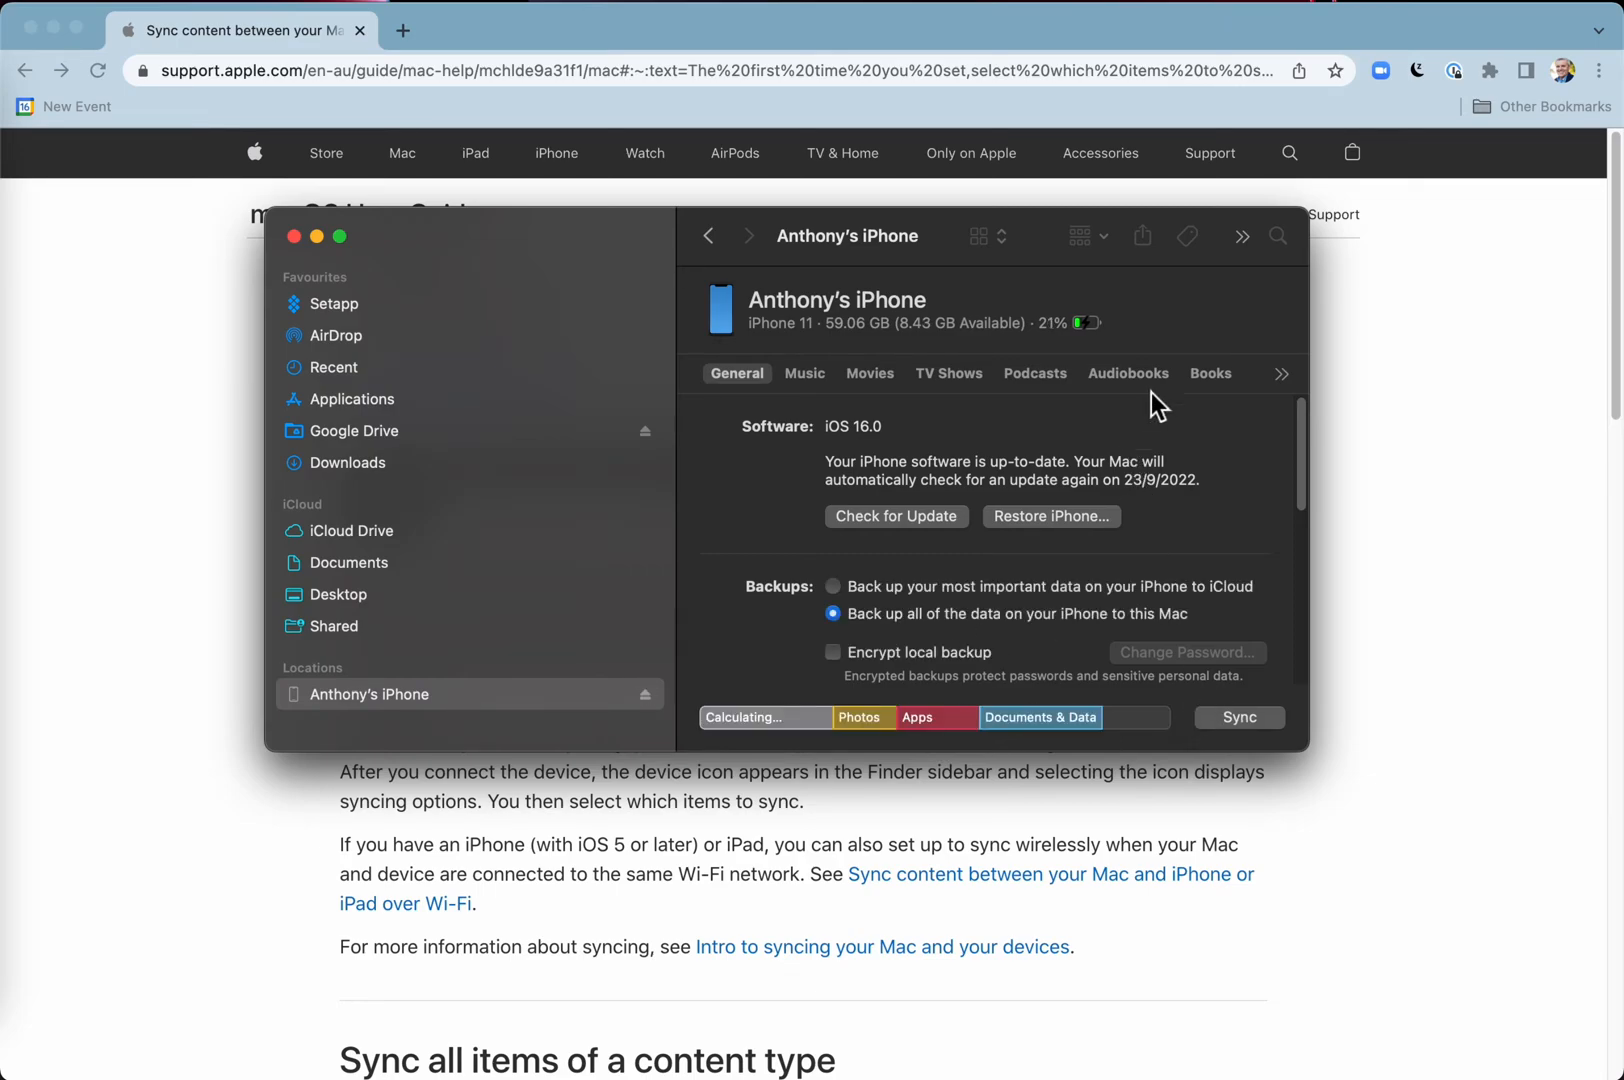
{"action": "mouse_move", "coordinate": [1237, 399]}
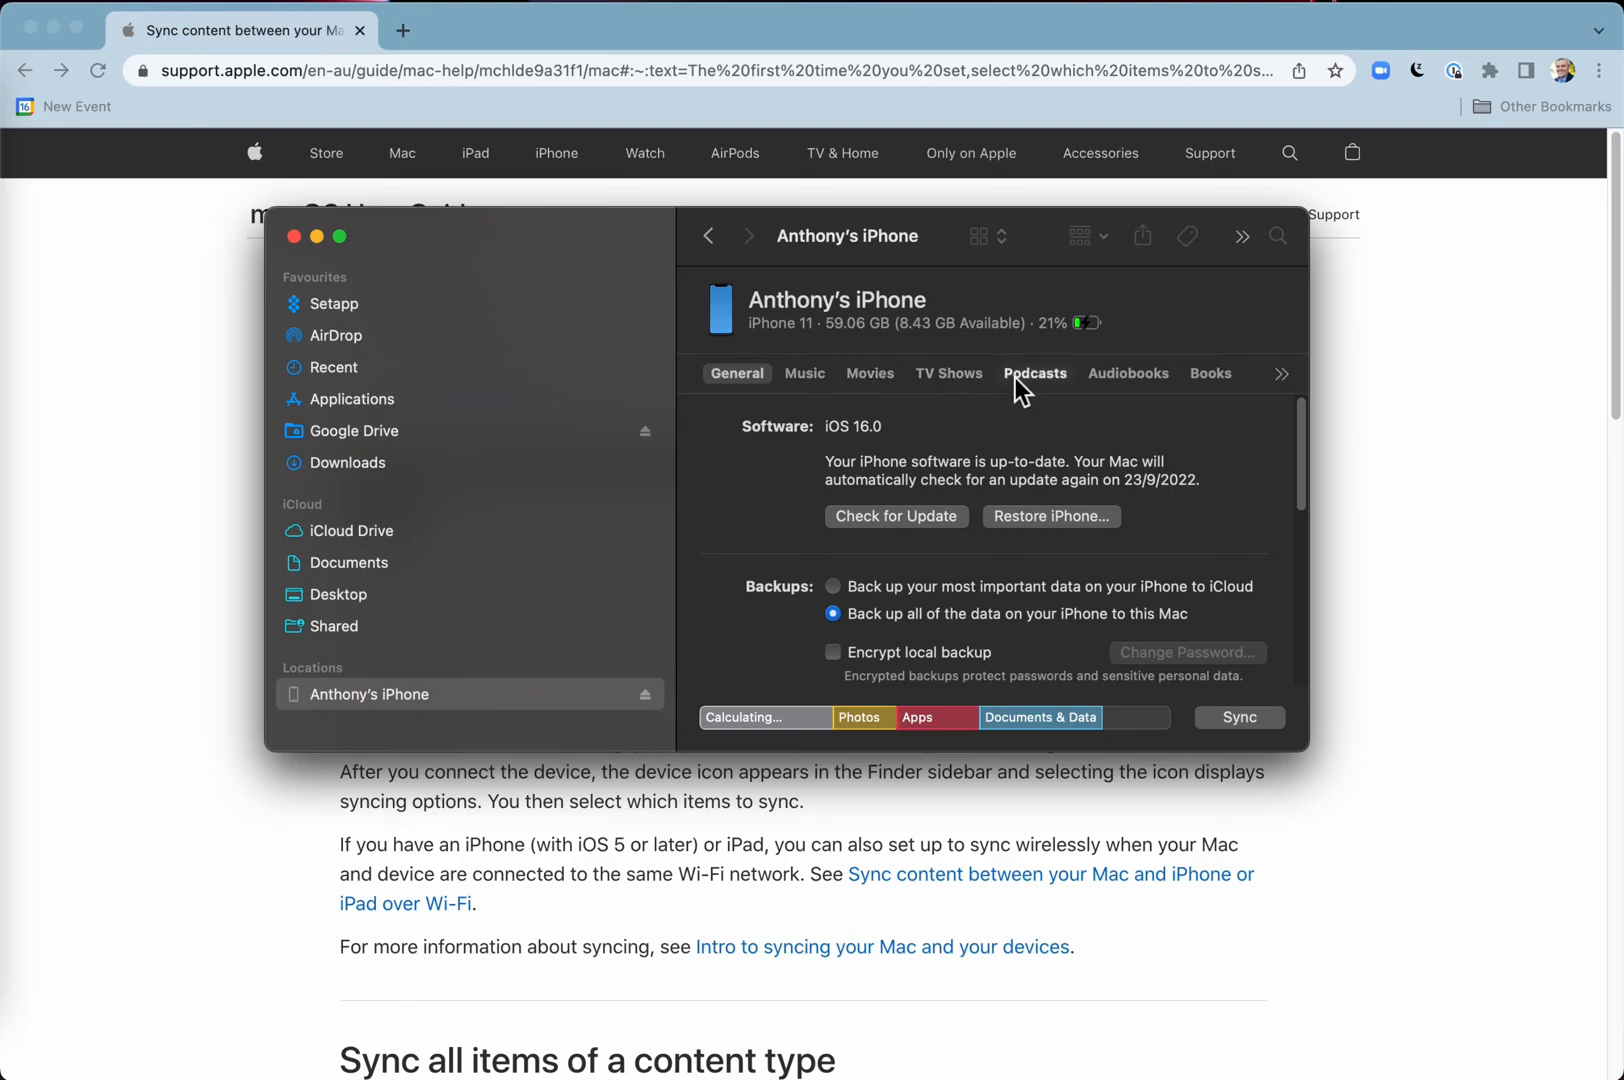
Step: Show the iPhone's Books sync settings, leaving sync set to All books
{"action": "left_click", "coordinate": [1210, 374]}
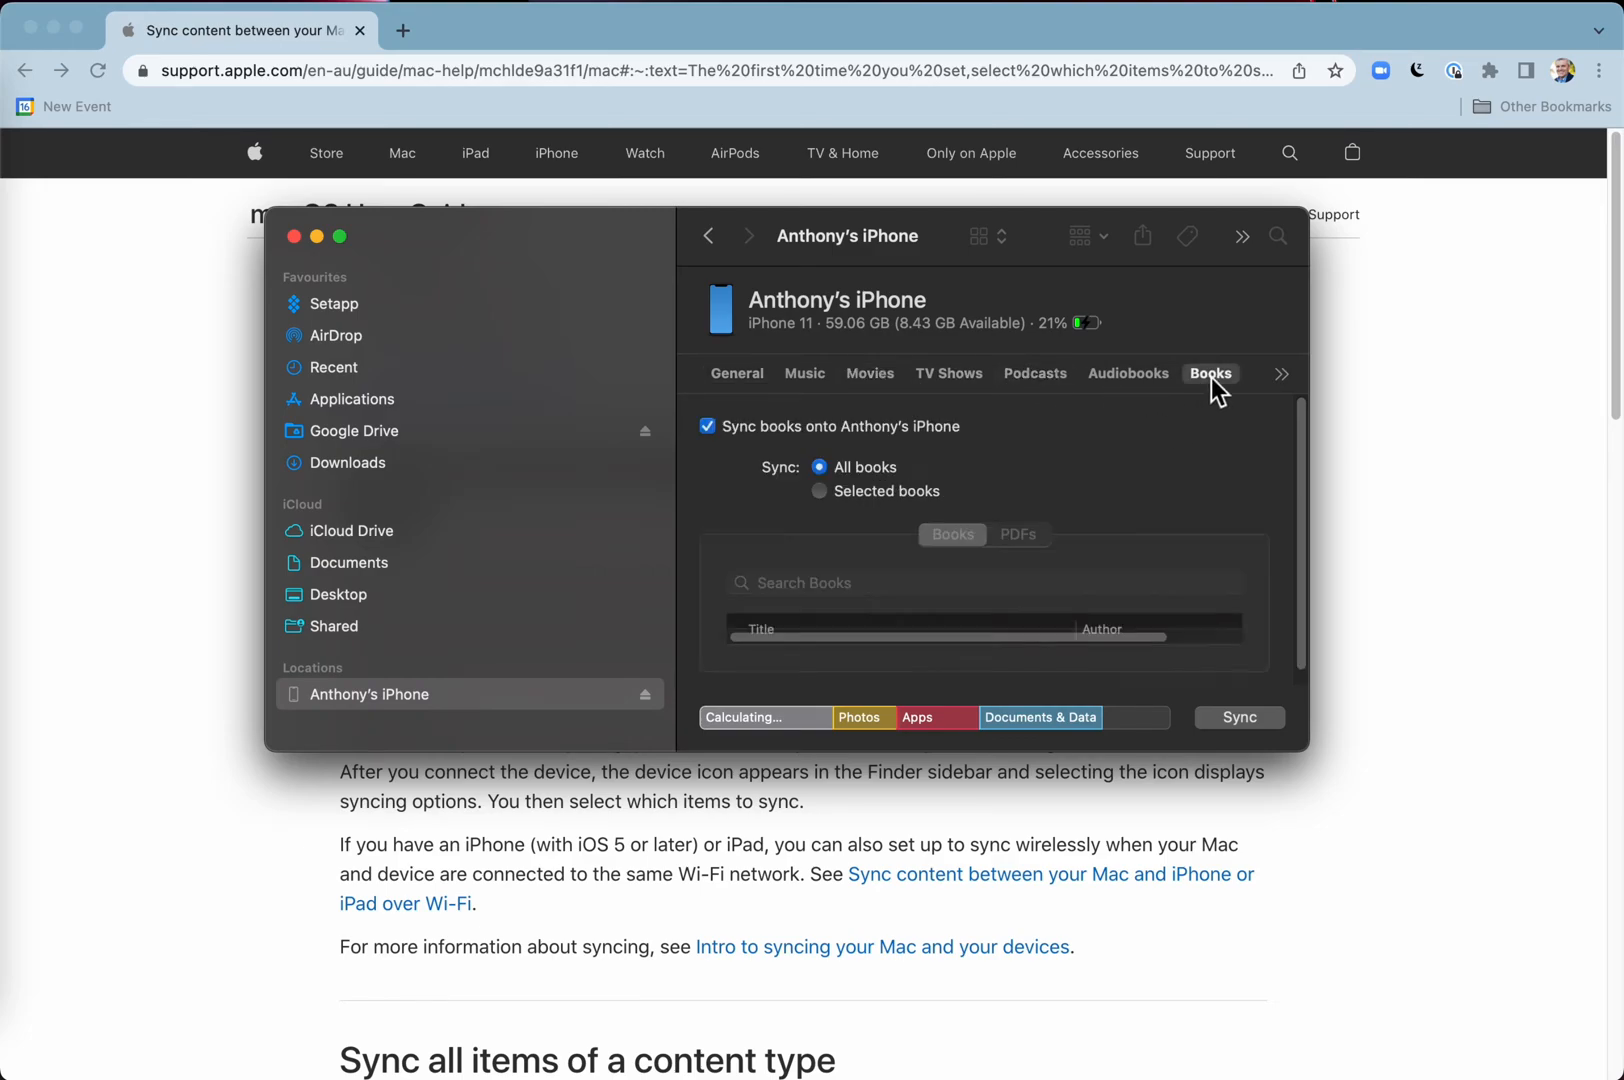
{"action": "mouse_move", "coordinate": [823, 518]}
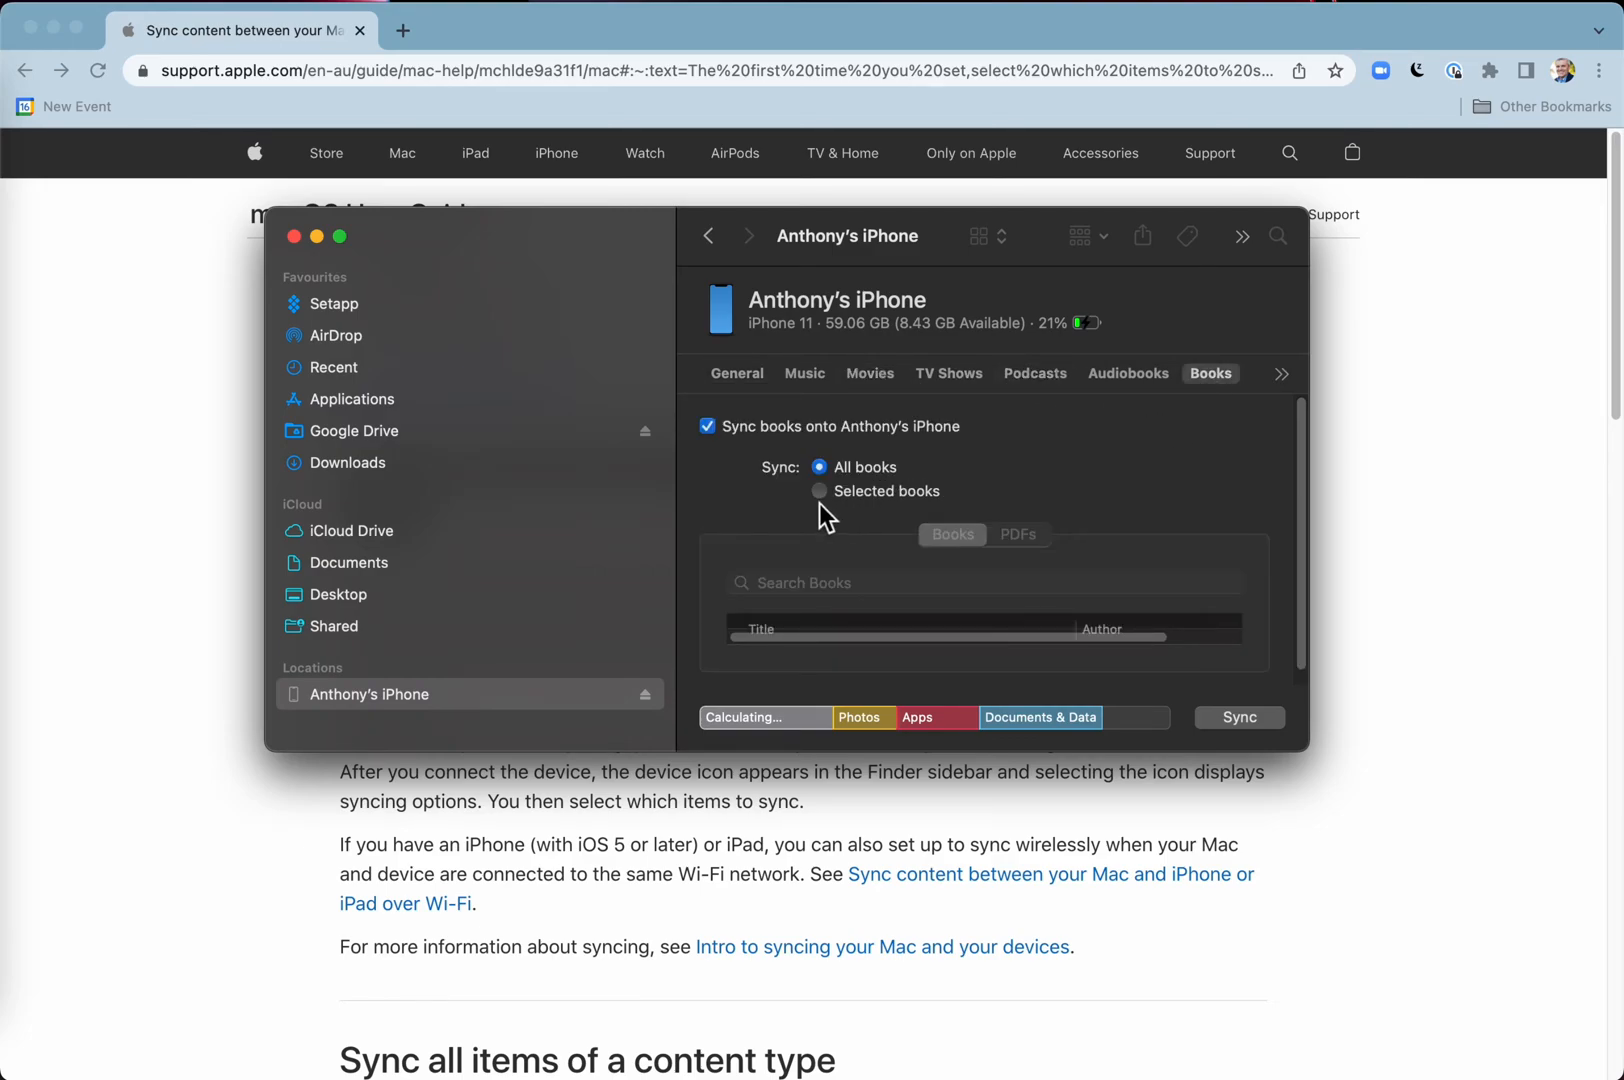
{"action": "left_click", "coordinate": [819, 491]}
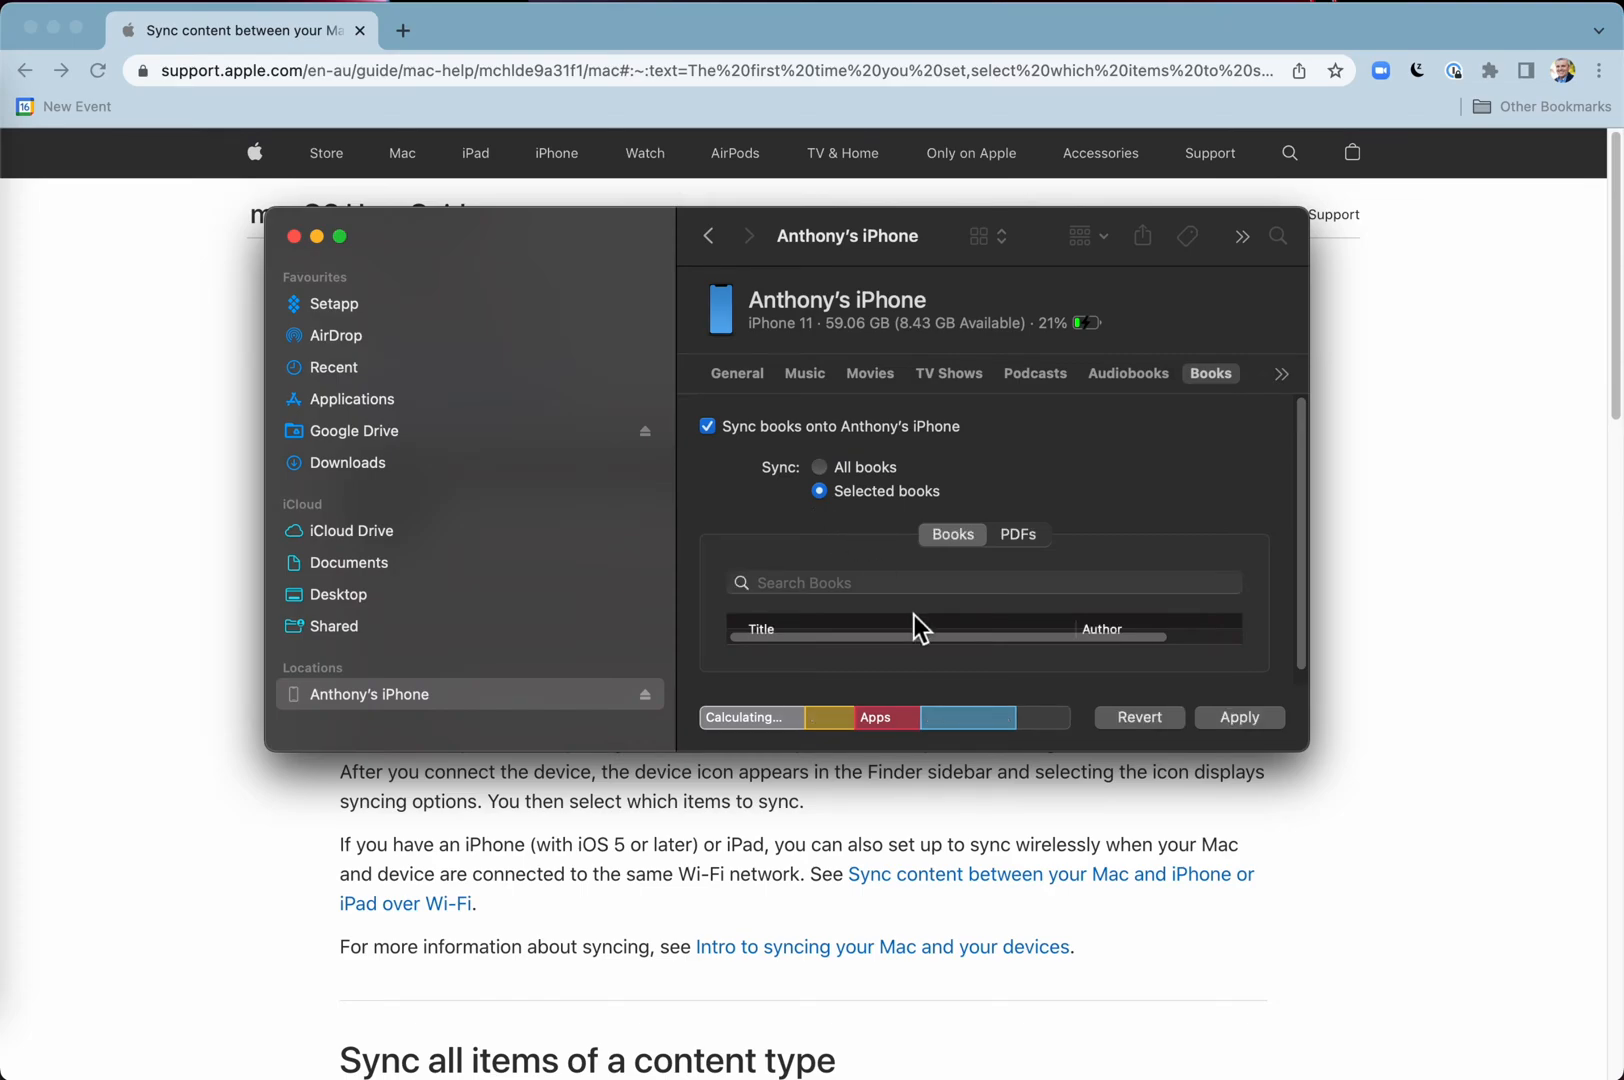
{"action": "mouse_move", "coordinate": [1093, 635]}
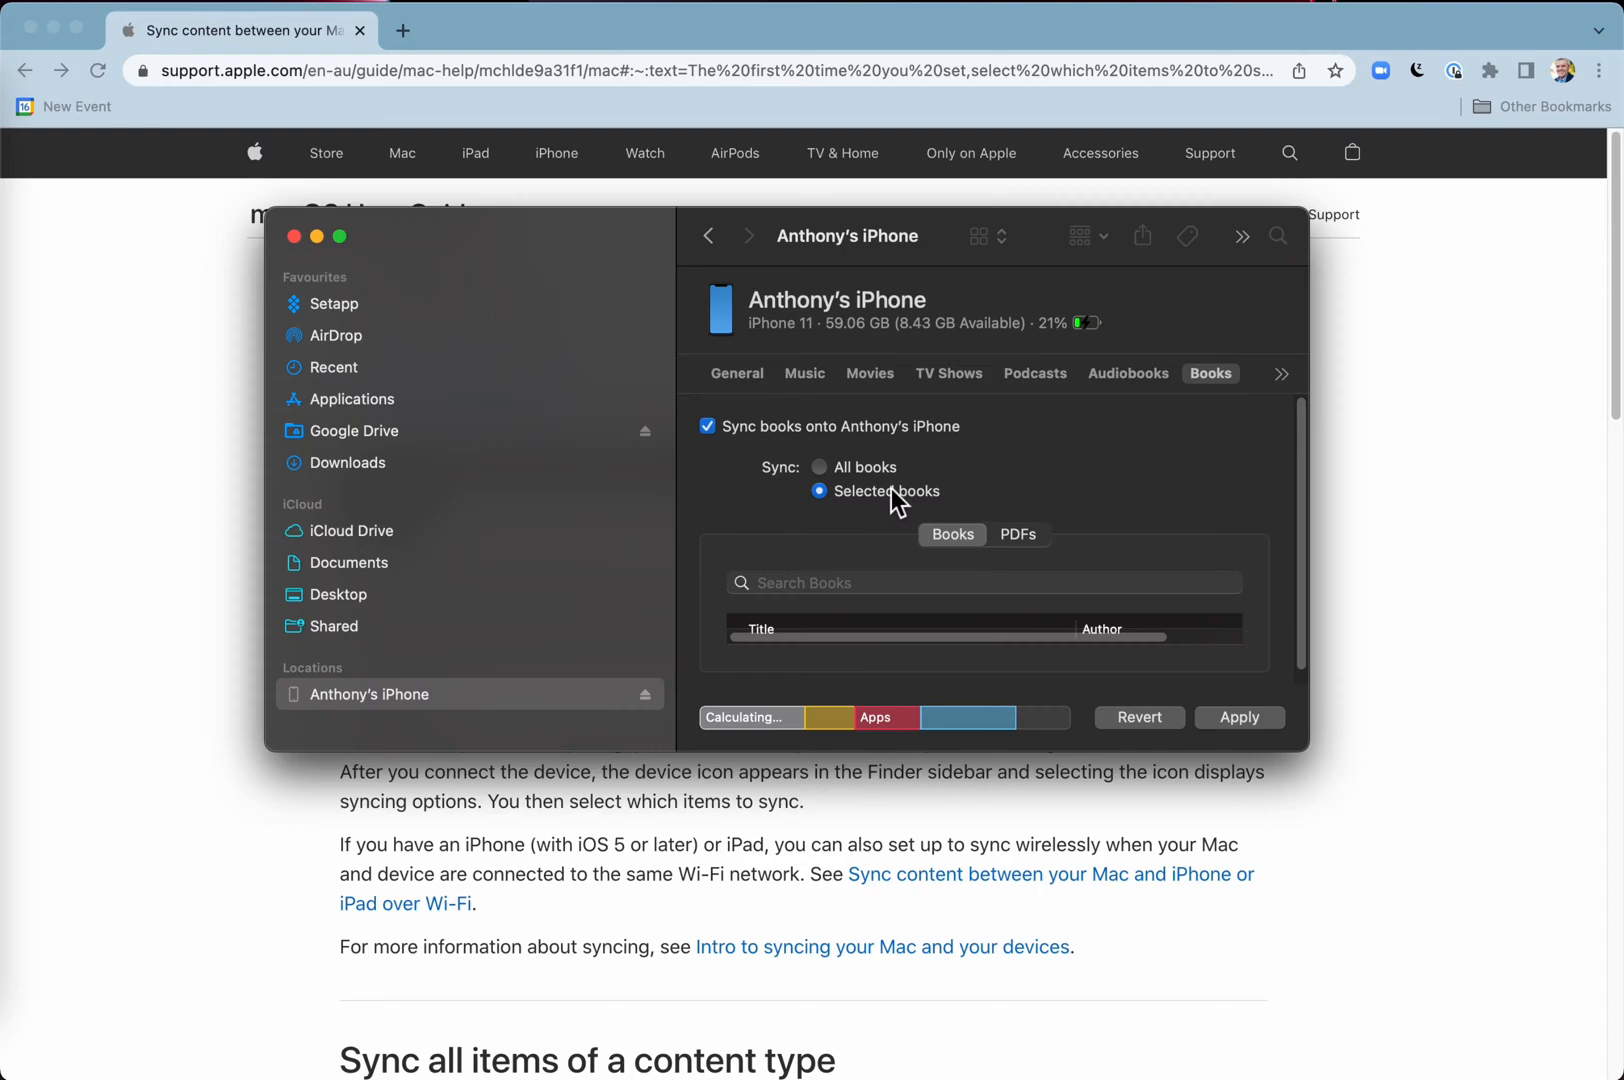
{"action": "left_click", "coordinate": [819, 467]}
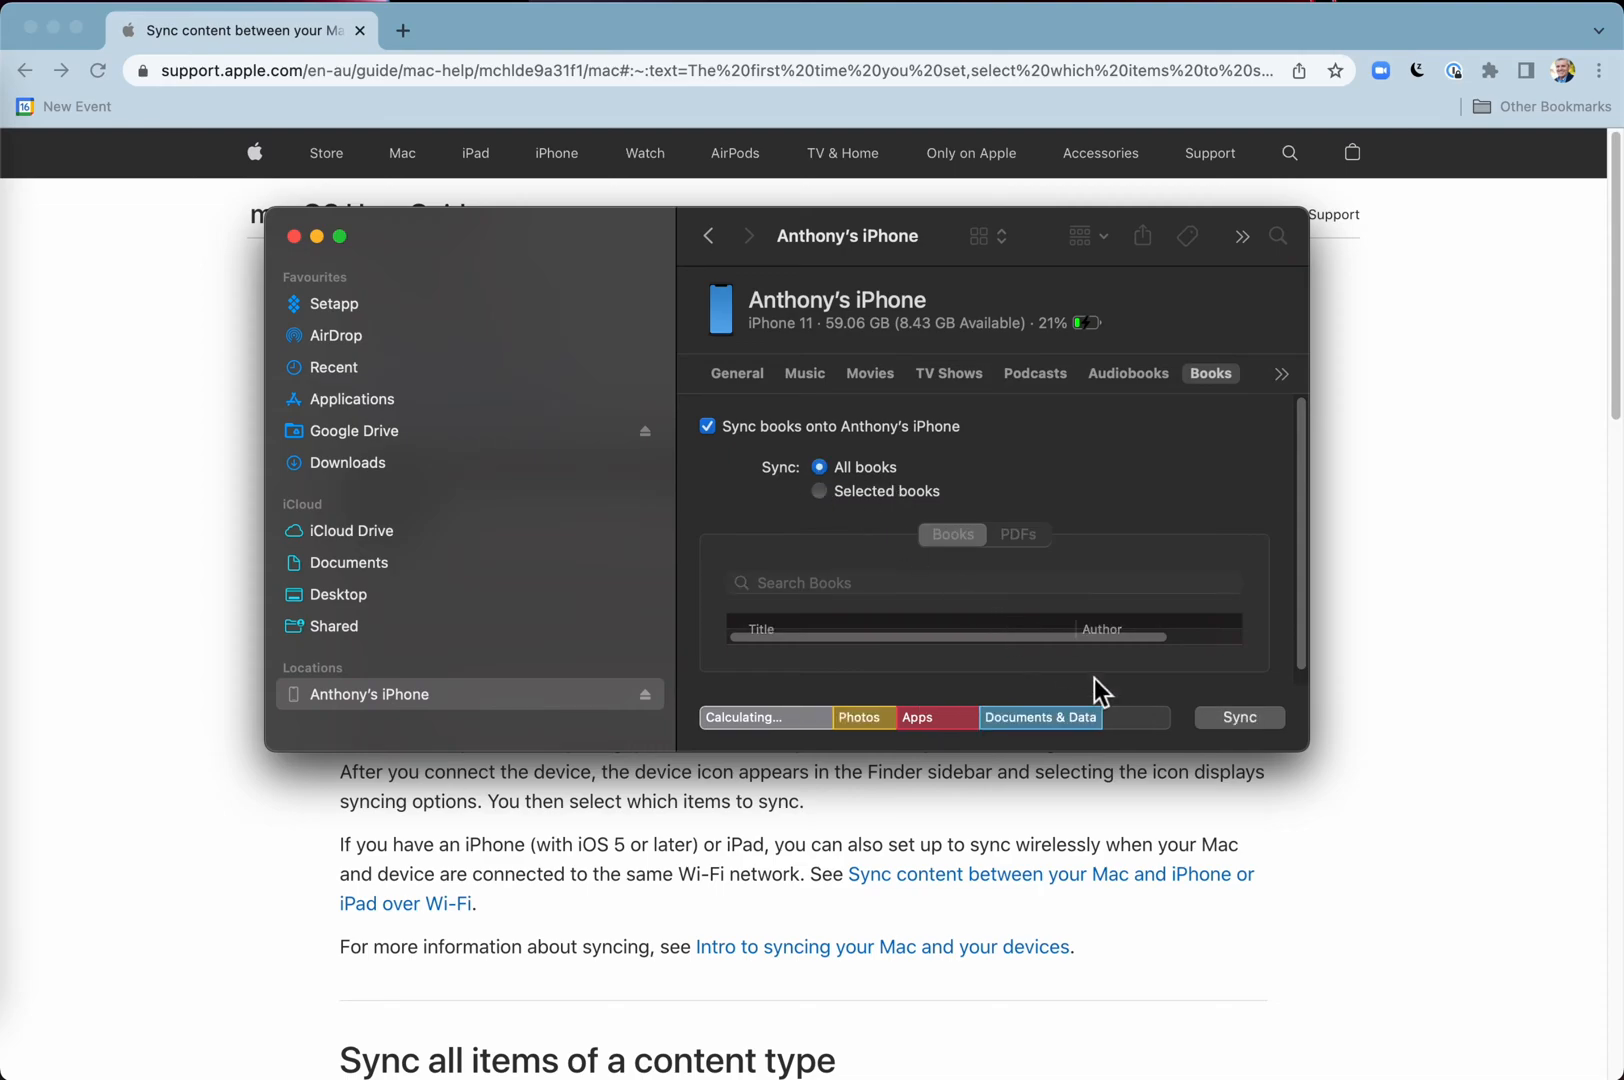
{"action": "mouse_move", "coordinate": [864, 717]}
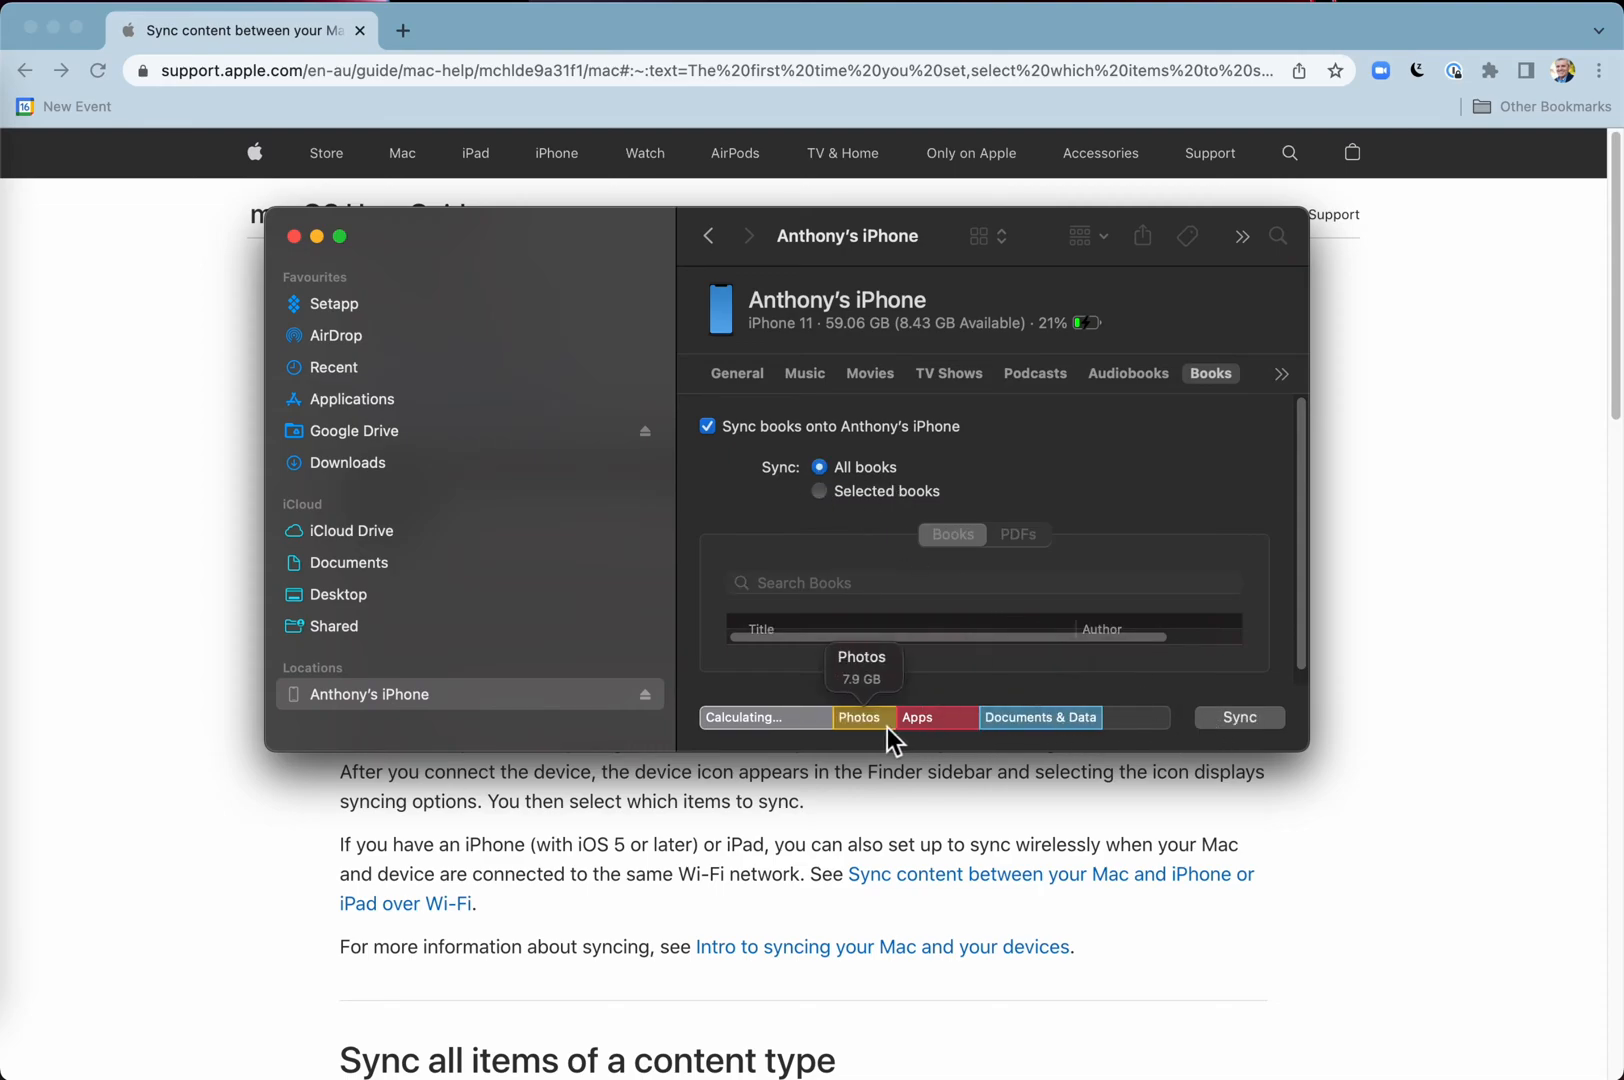
{"action": "mouse_move", "coordinate": [856, 737]}
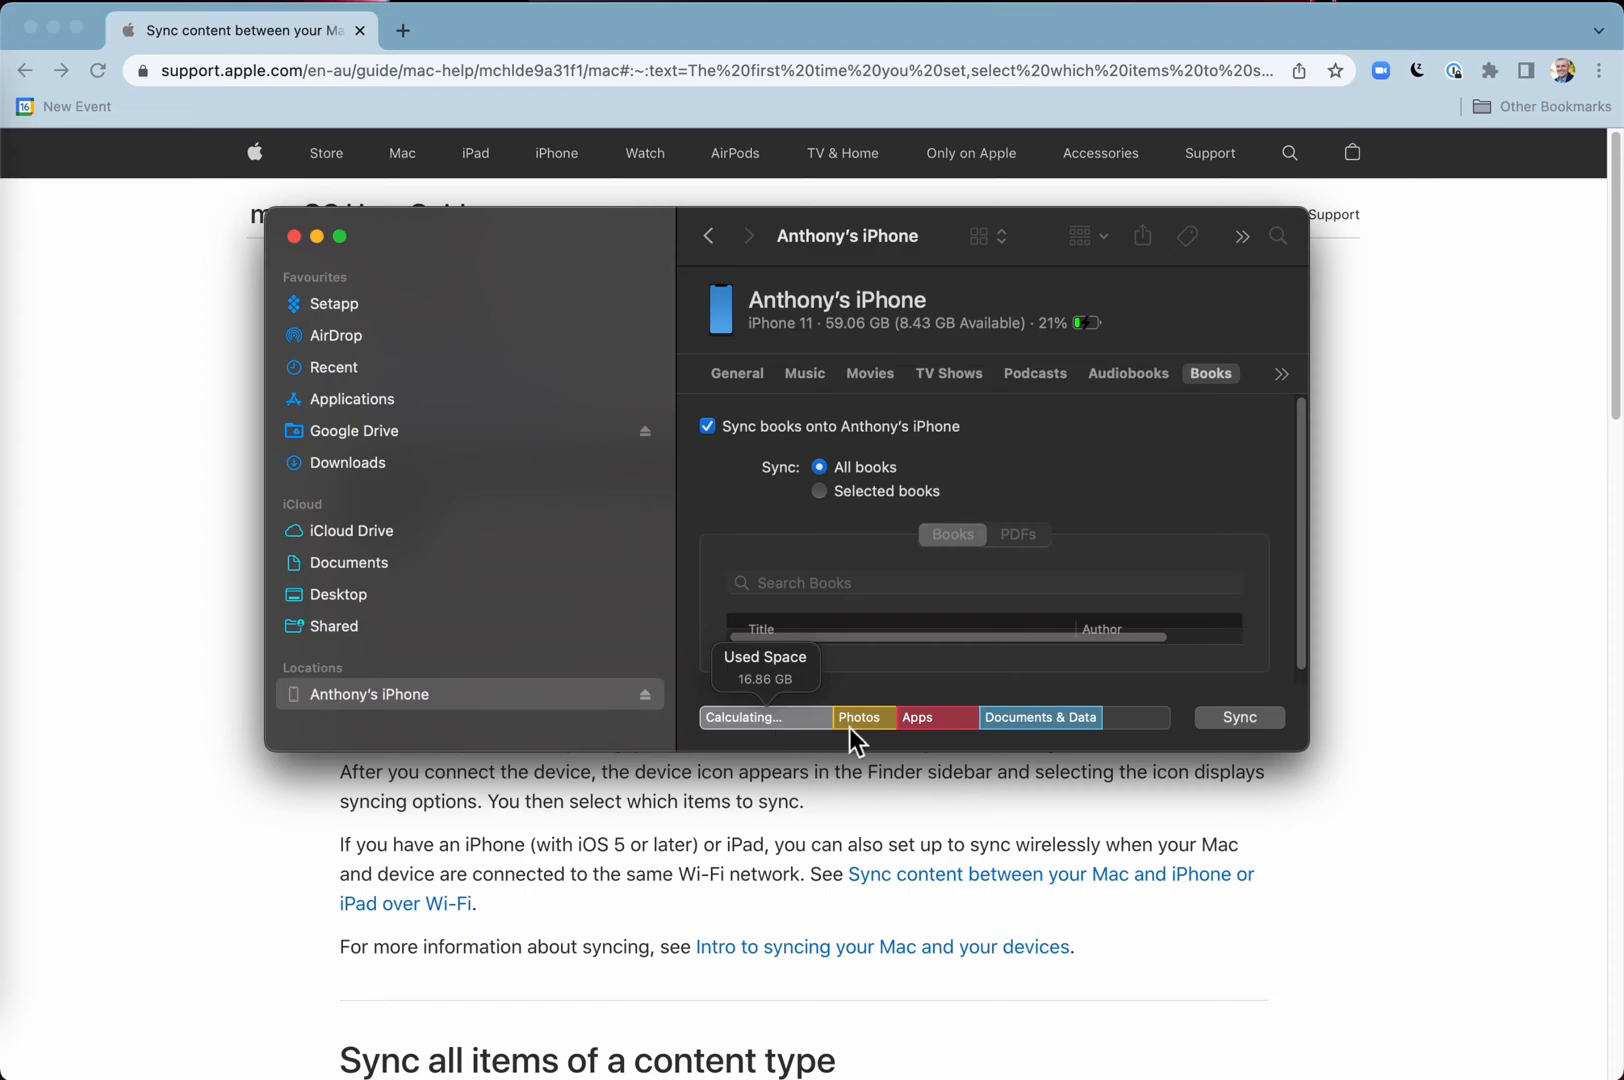
{"action": "mouse_move", "coordinate": [1041, 718]}
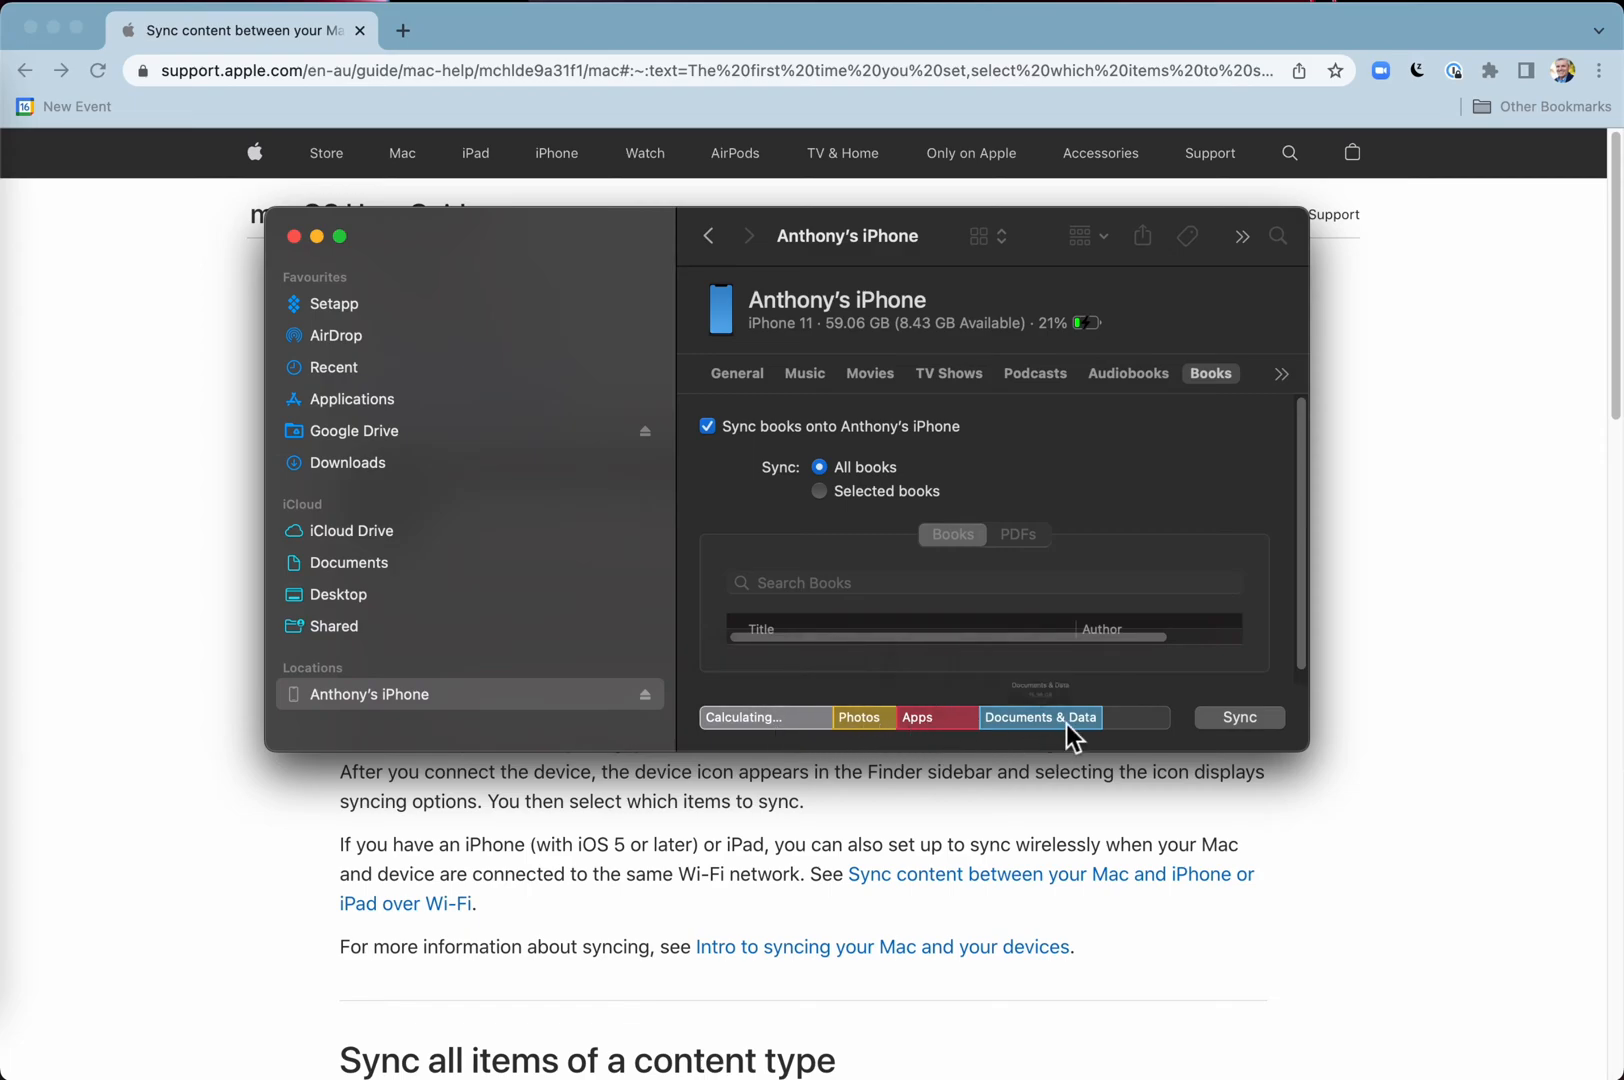
{"action": "mouse_move", "coordinate": [1253, 735]}
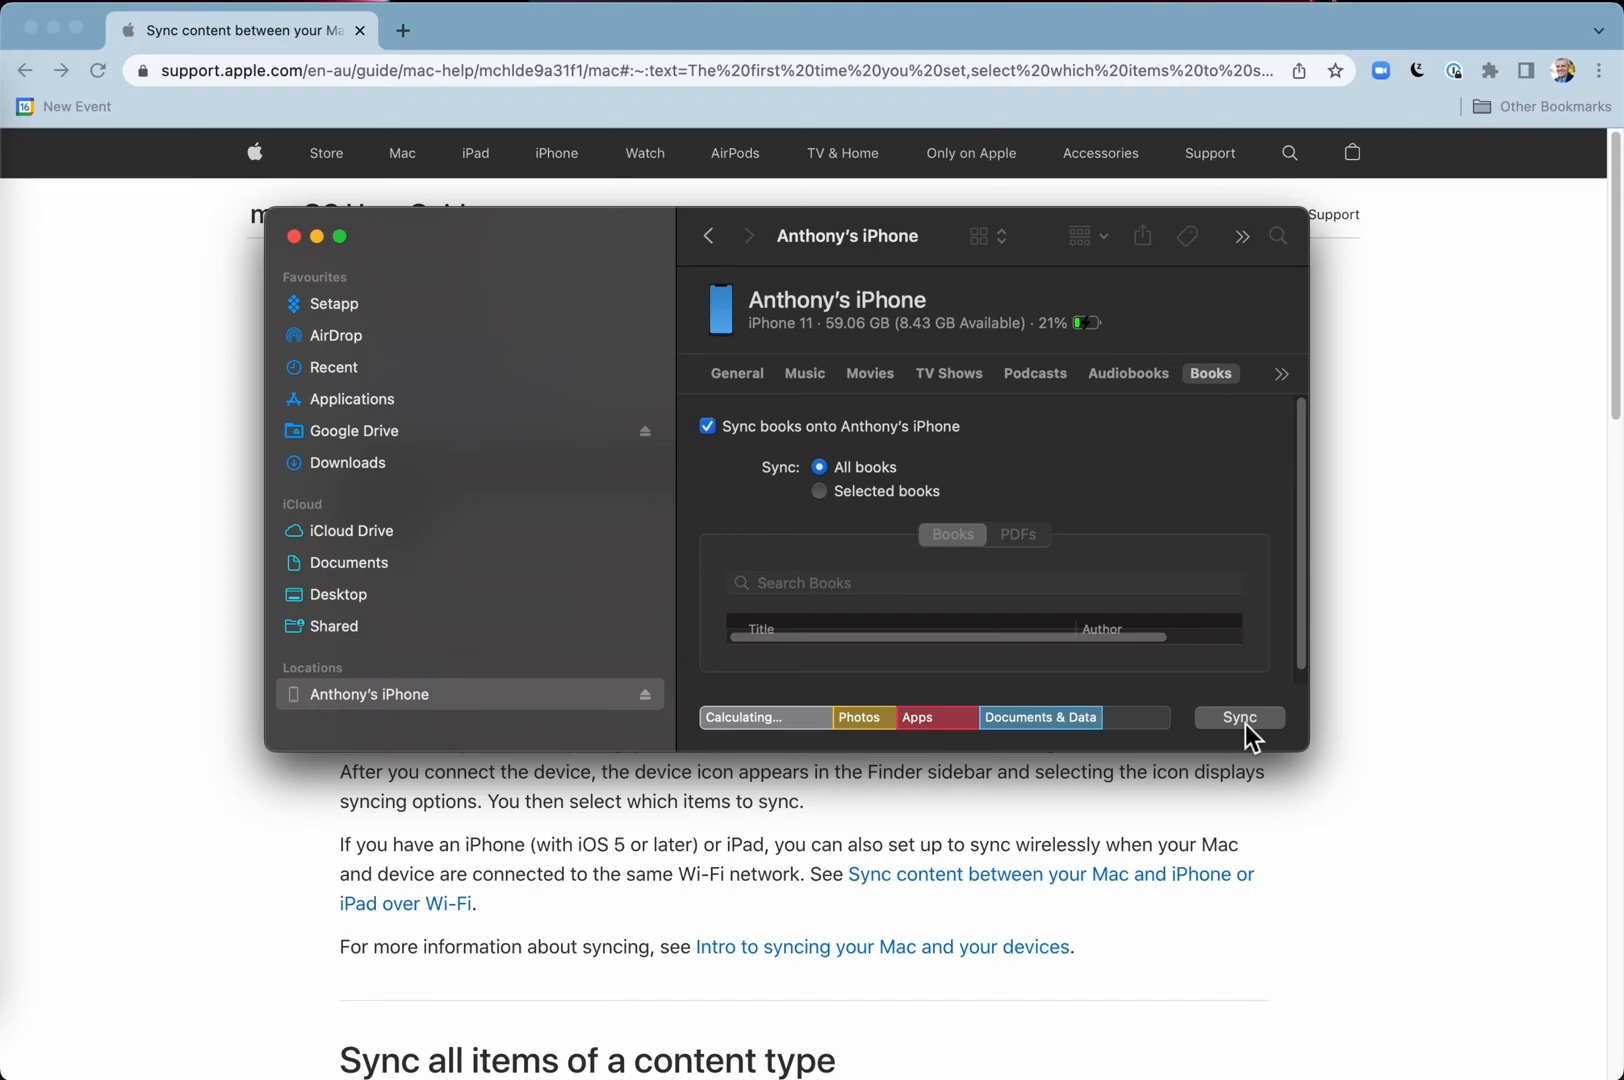
Step: Start syncing the iPhone, choosing Don't Encrypt for its backups
{"action": "left_click", "coordinate": [1239, 717]}
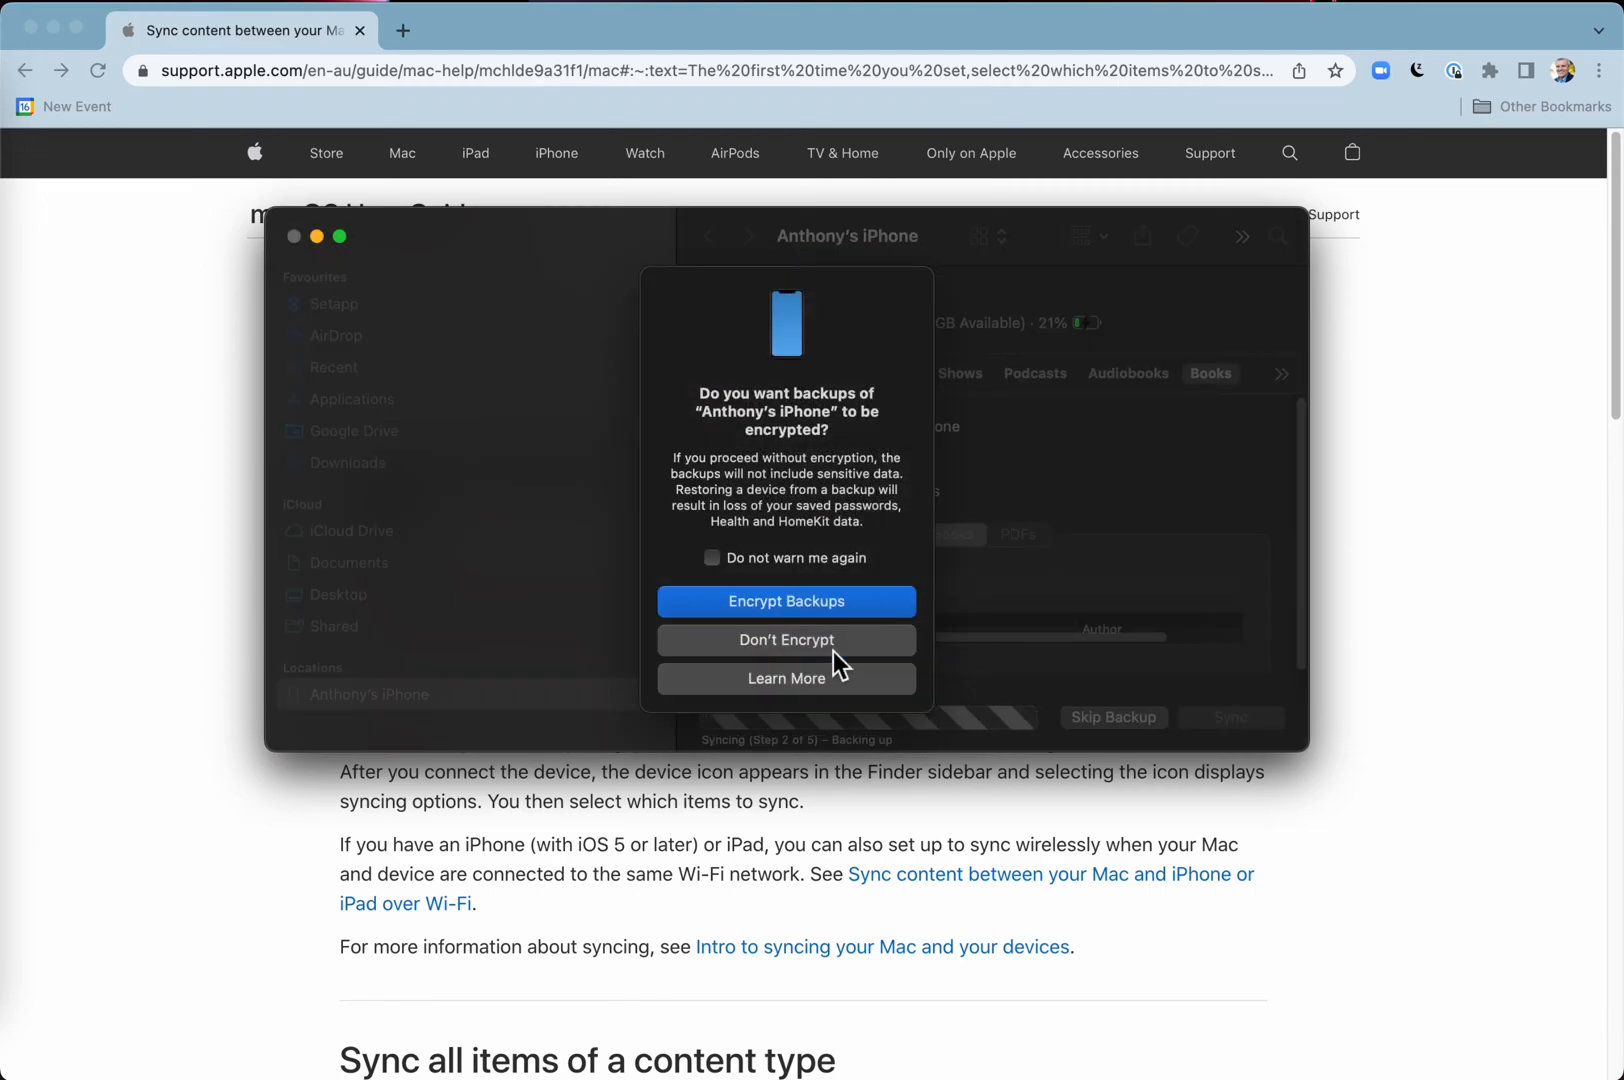
{"action": "left_click", "coordinate": [786, 640]}
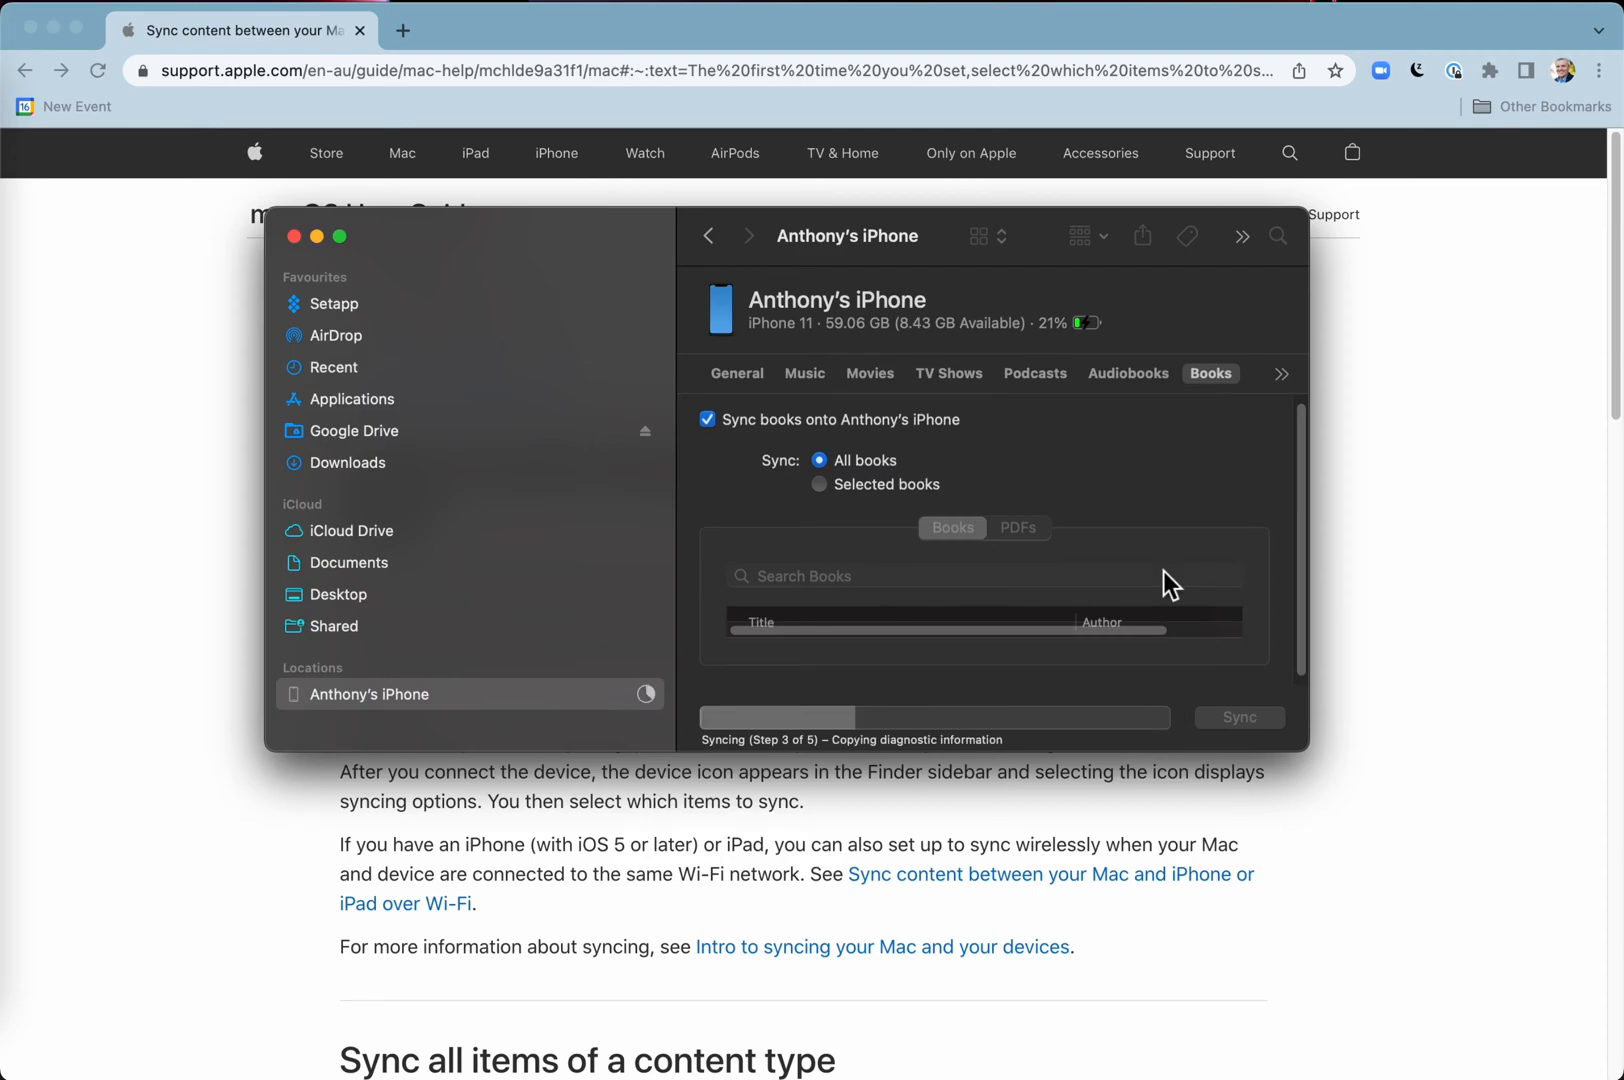
{"action": "mouse_move", "coordinate": [606, 717]}
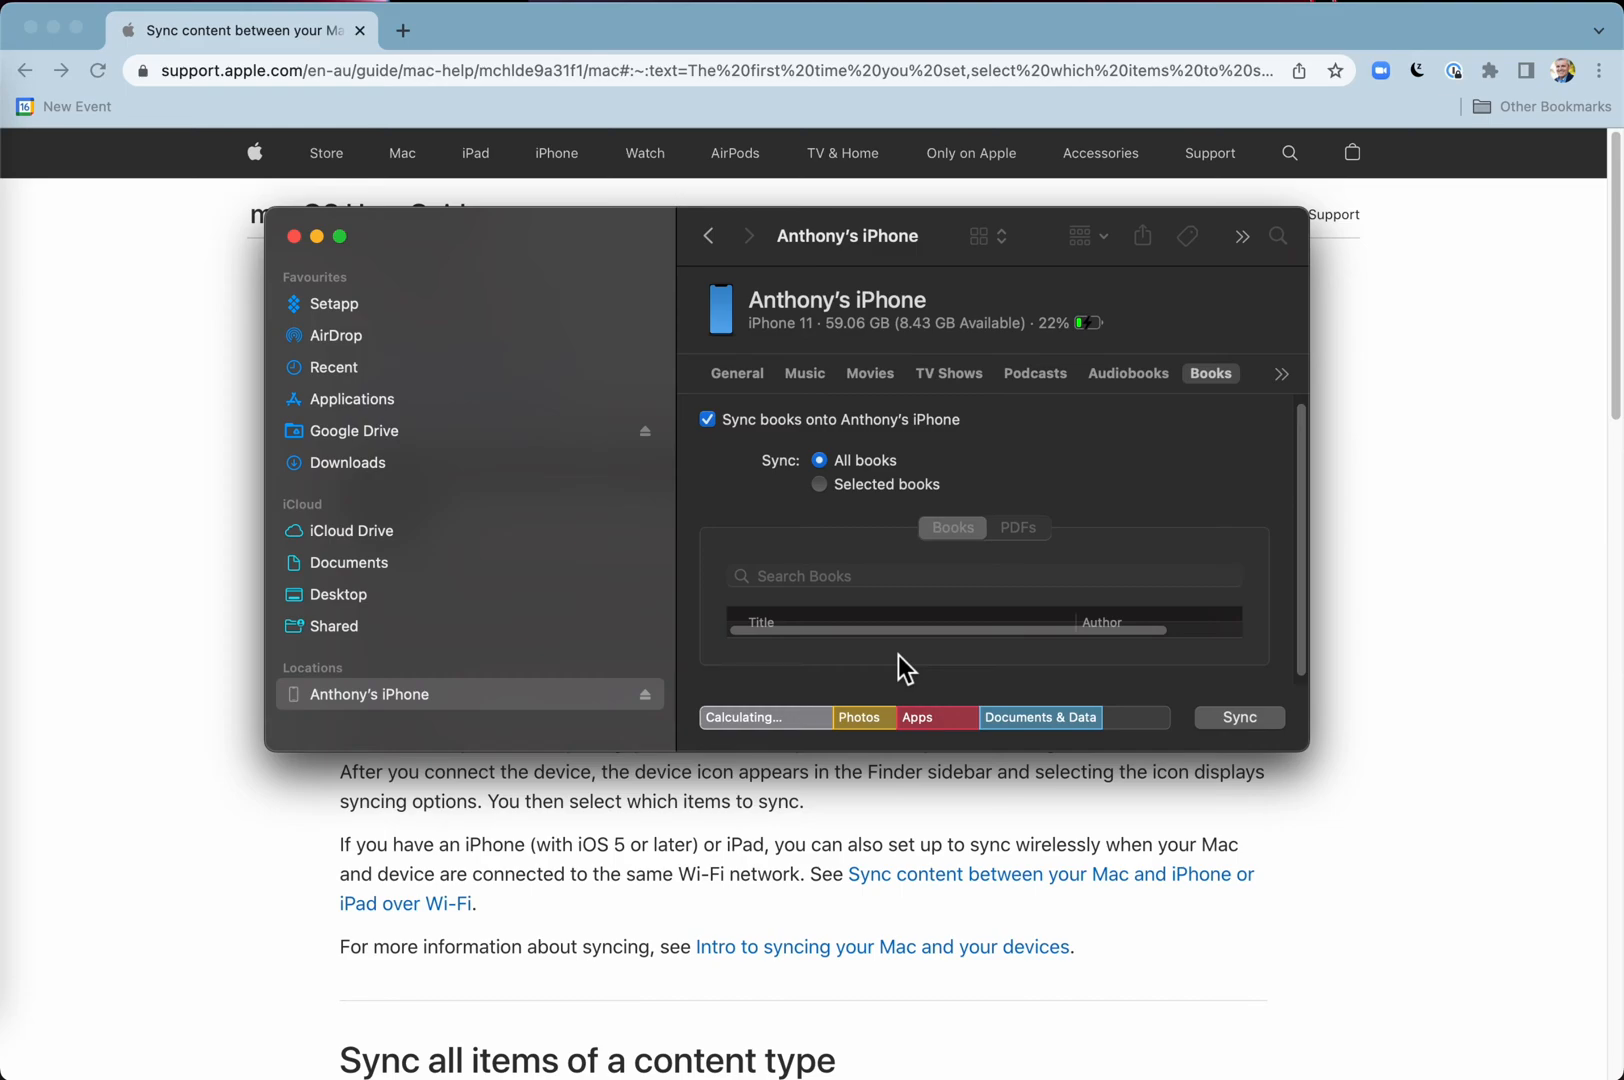
{"action": "mouse_move", "coordinate": [642, 606]}
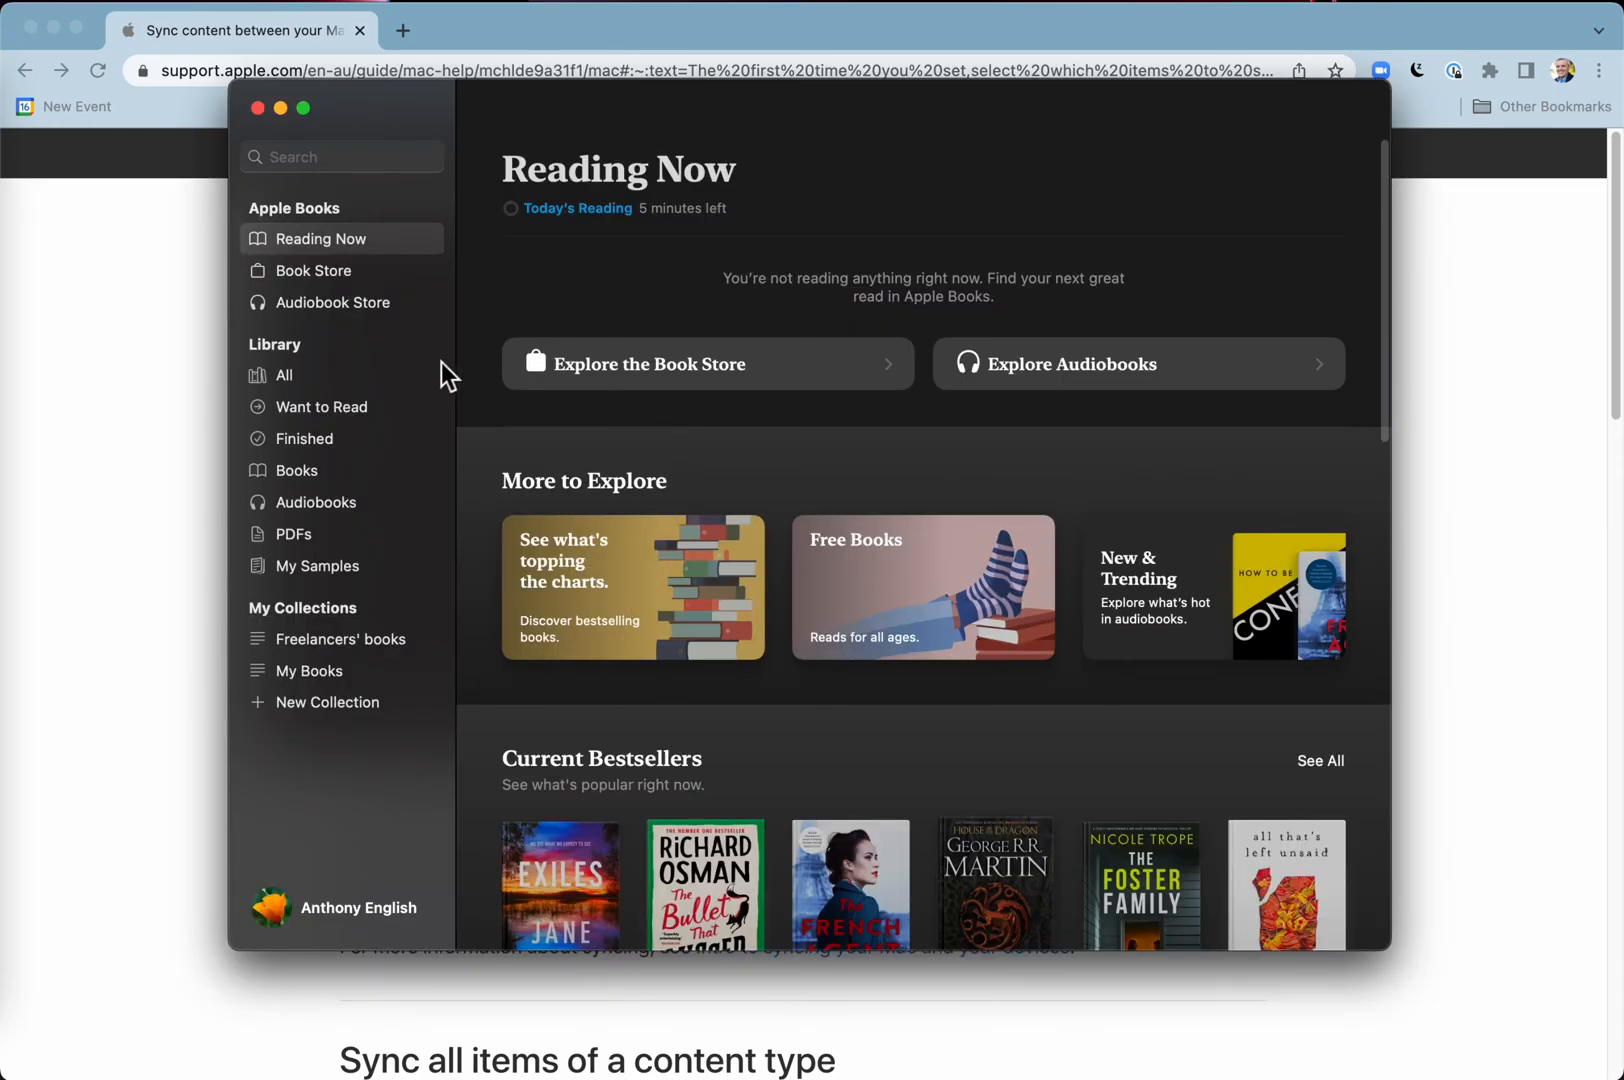
Step: Check the empty Audiobooks collection, then show the Books library with 10 books
{"action": "left_click", "coordinate": [317, 502]}
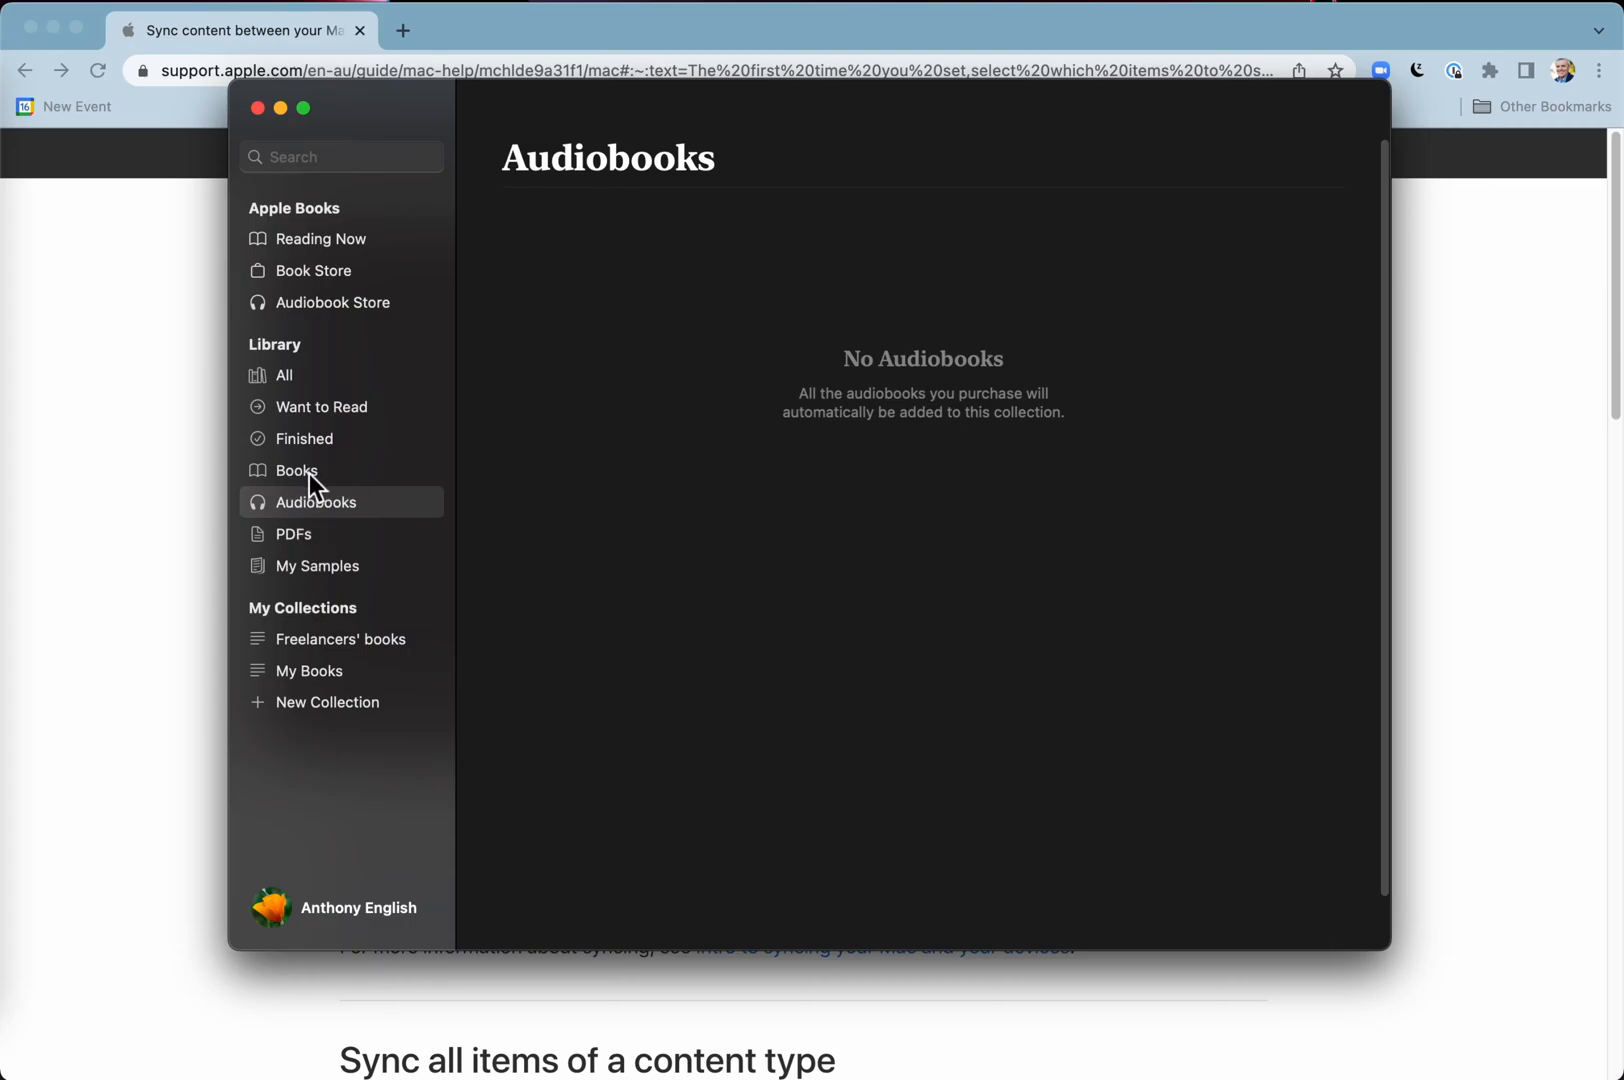
{"action": "left_click", "coordinate": [297, 470]}
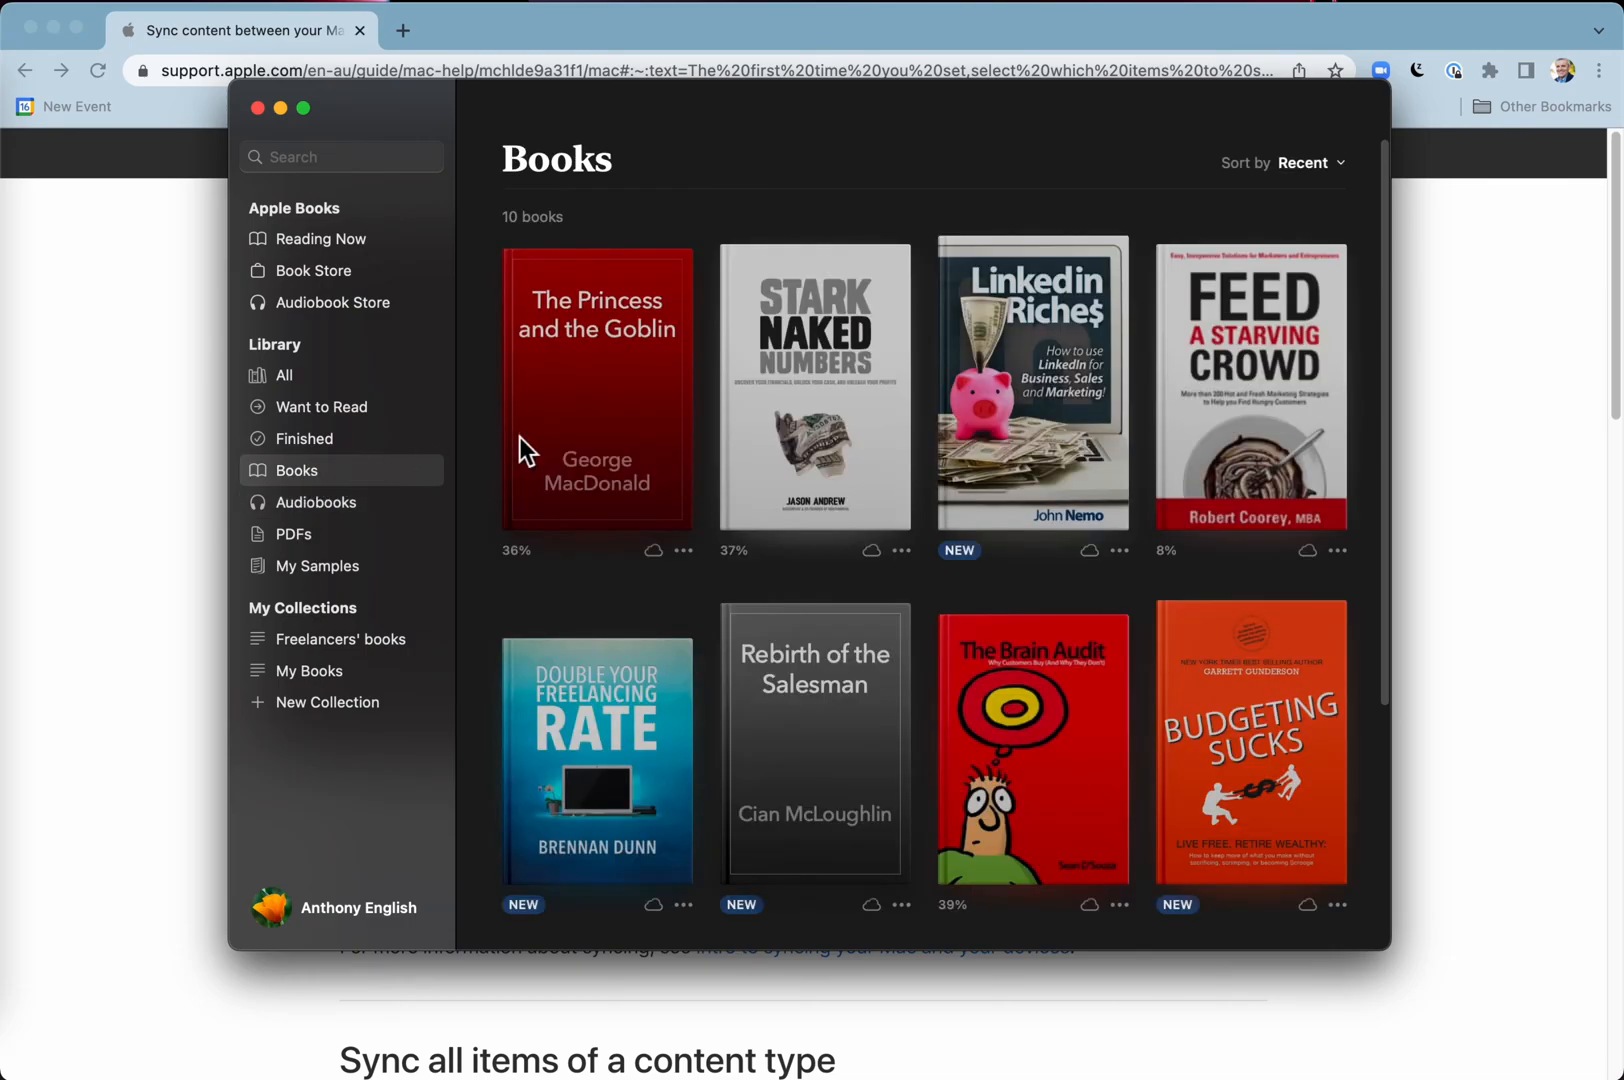
{"action": "mouse_move", "coordinate": [649, 504]}
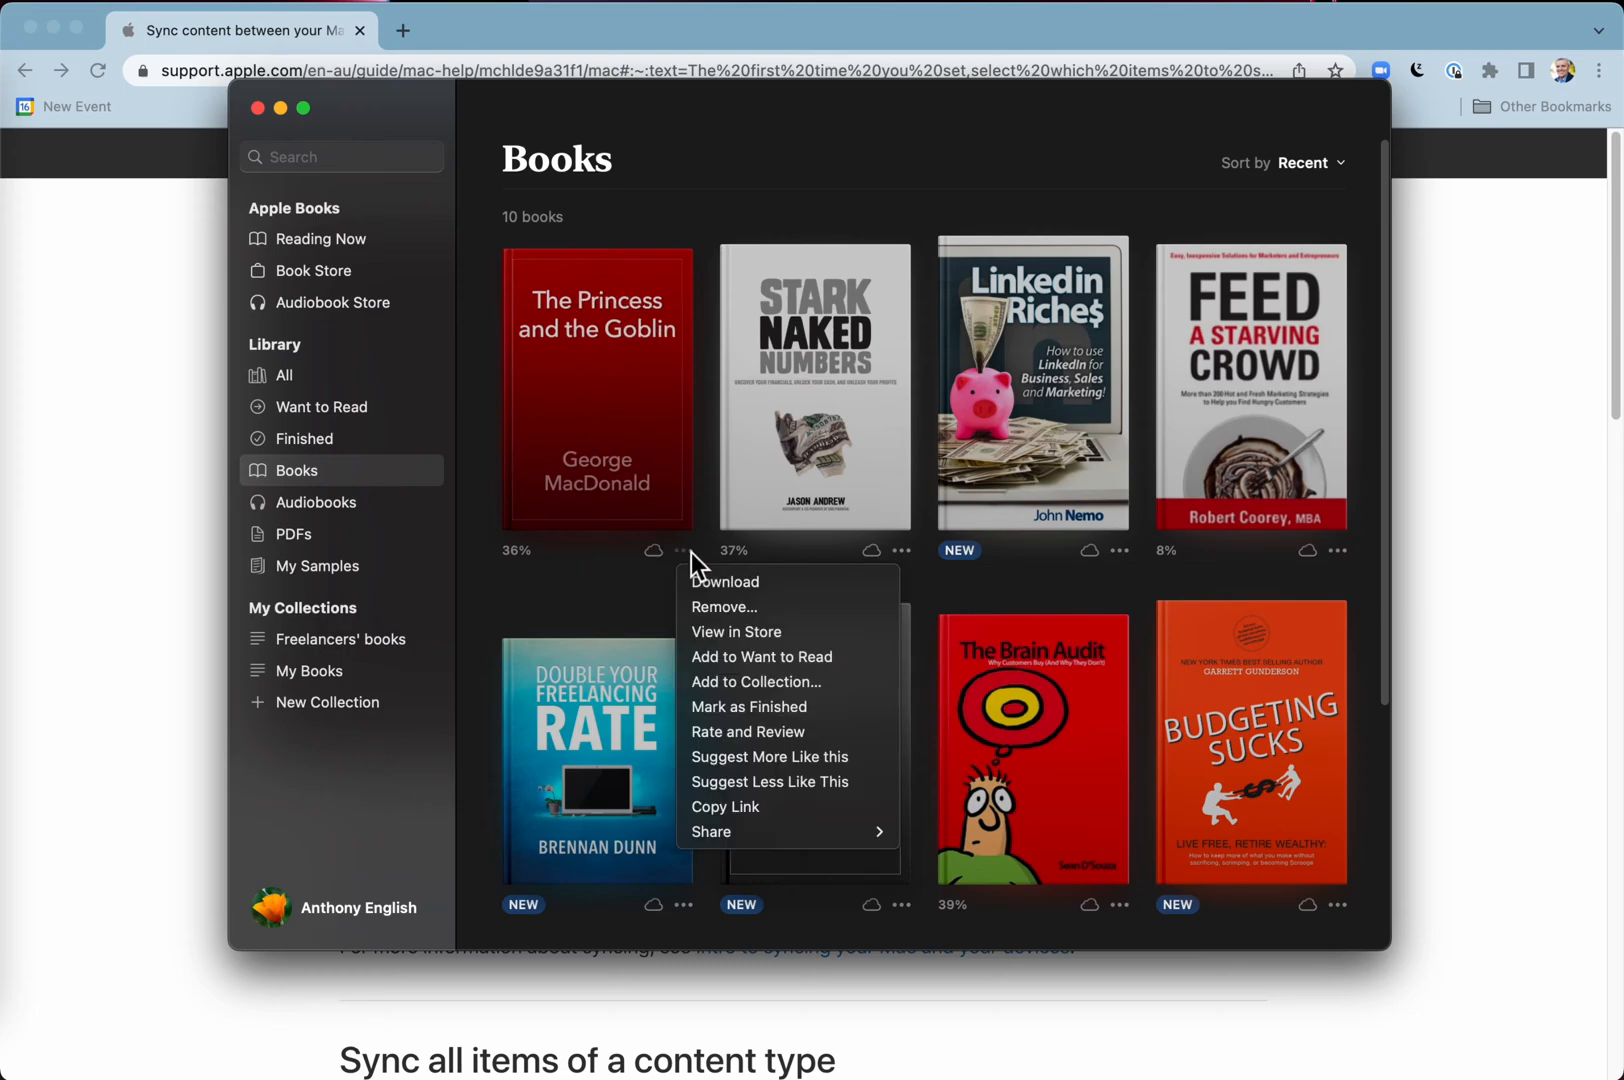
{"action": "mouse_move", "coordinate": [610, 463]}
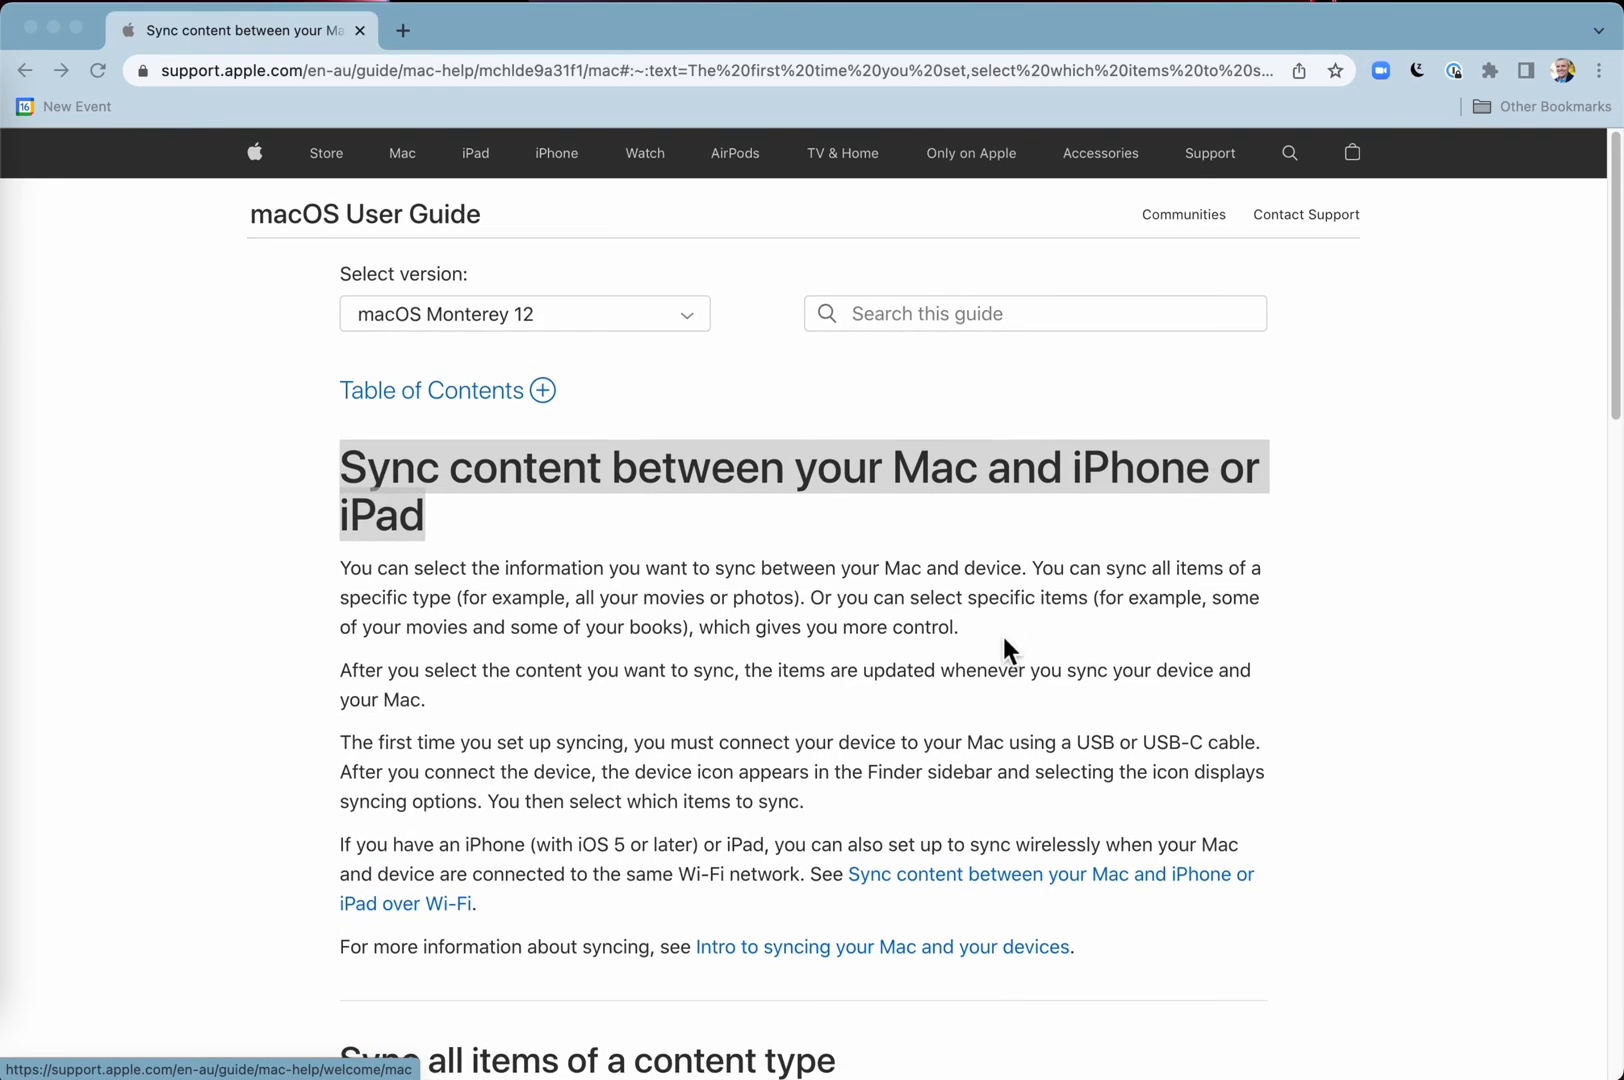
{"action": "mouse_move", "coordinate": [911, 606]}
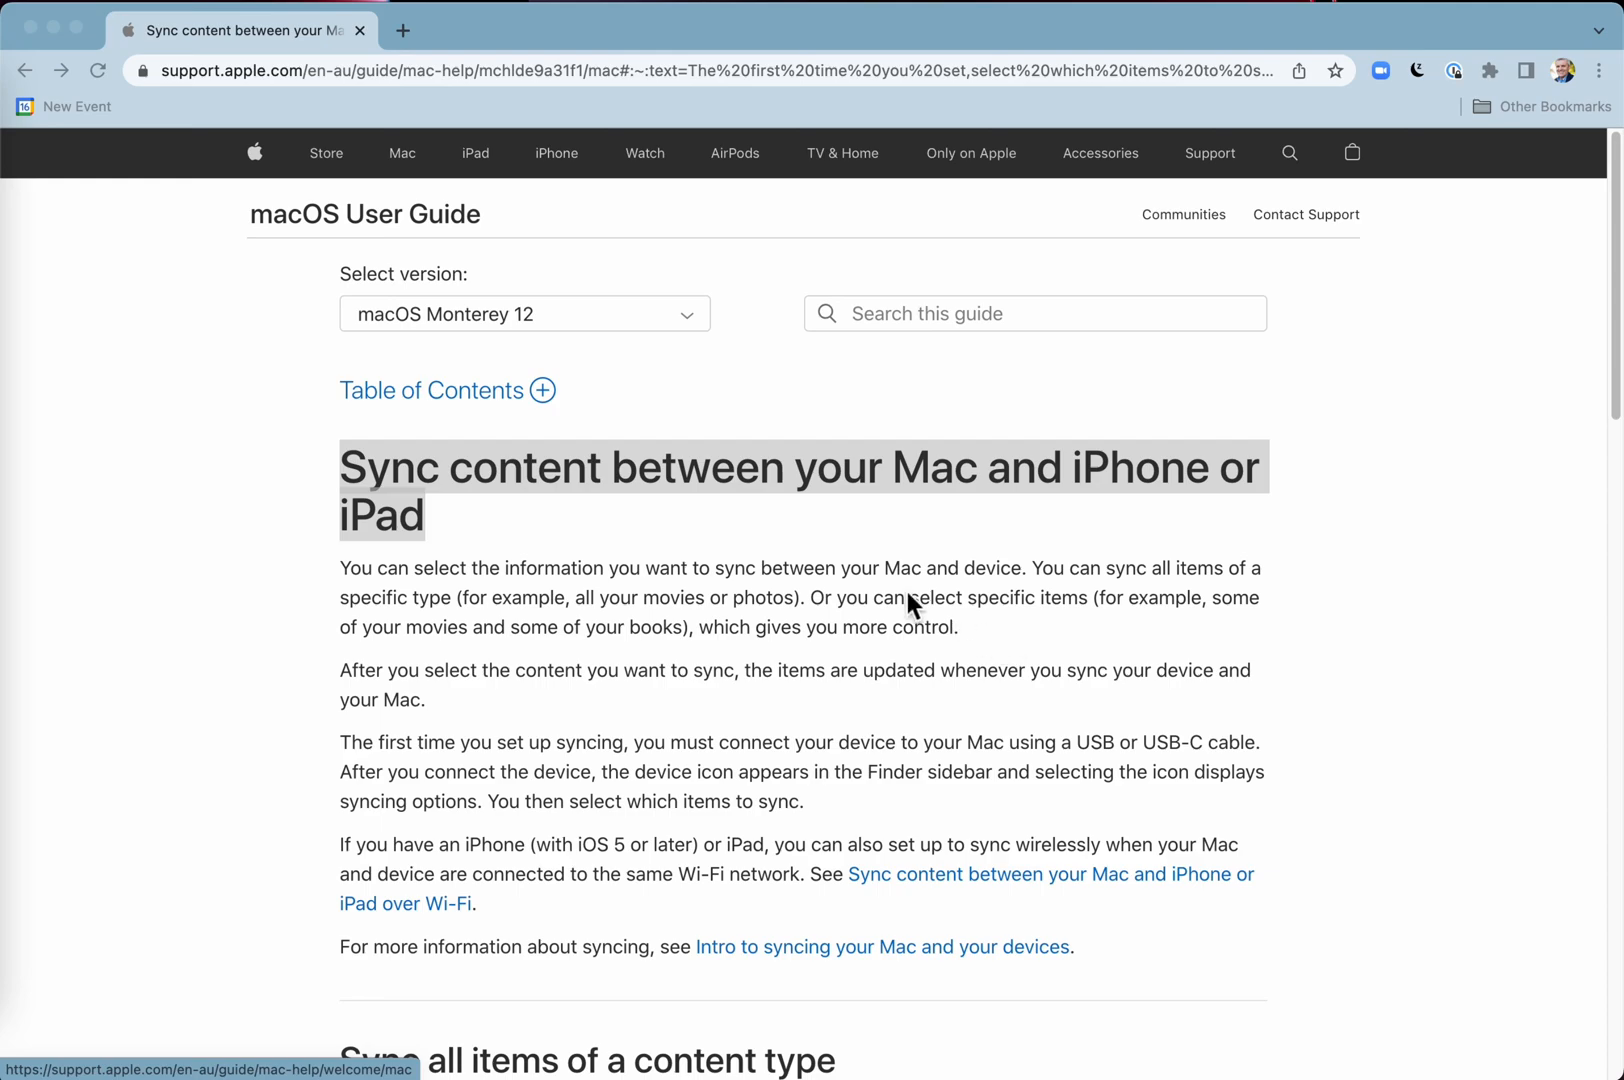
Step: Scroll down the Apple support page on syncing over Wi-Fi
{"action": "scroll", "scroll_direction": "down", "scroll_amount": 3}
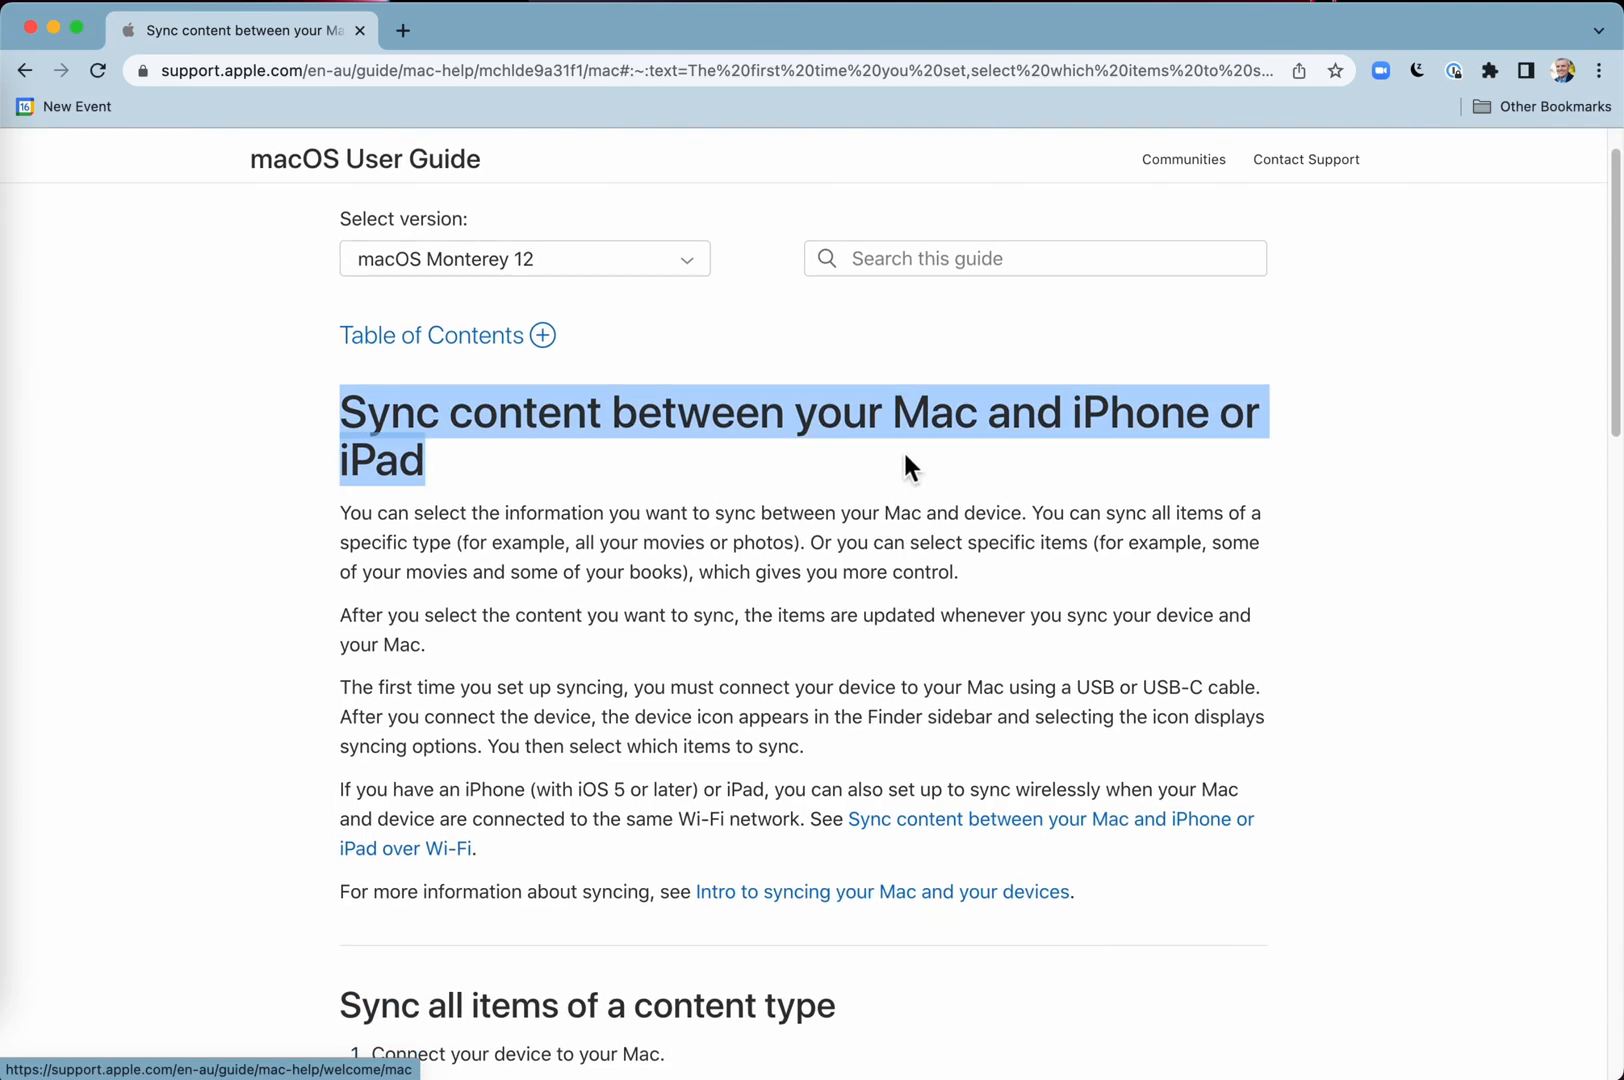
{"action": "scroll", "scroll_direction": "down", "scroll_amount": 3}
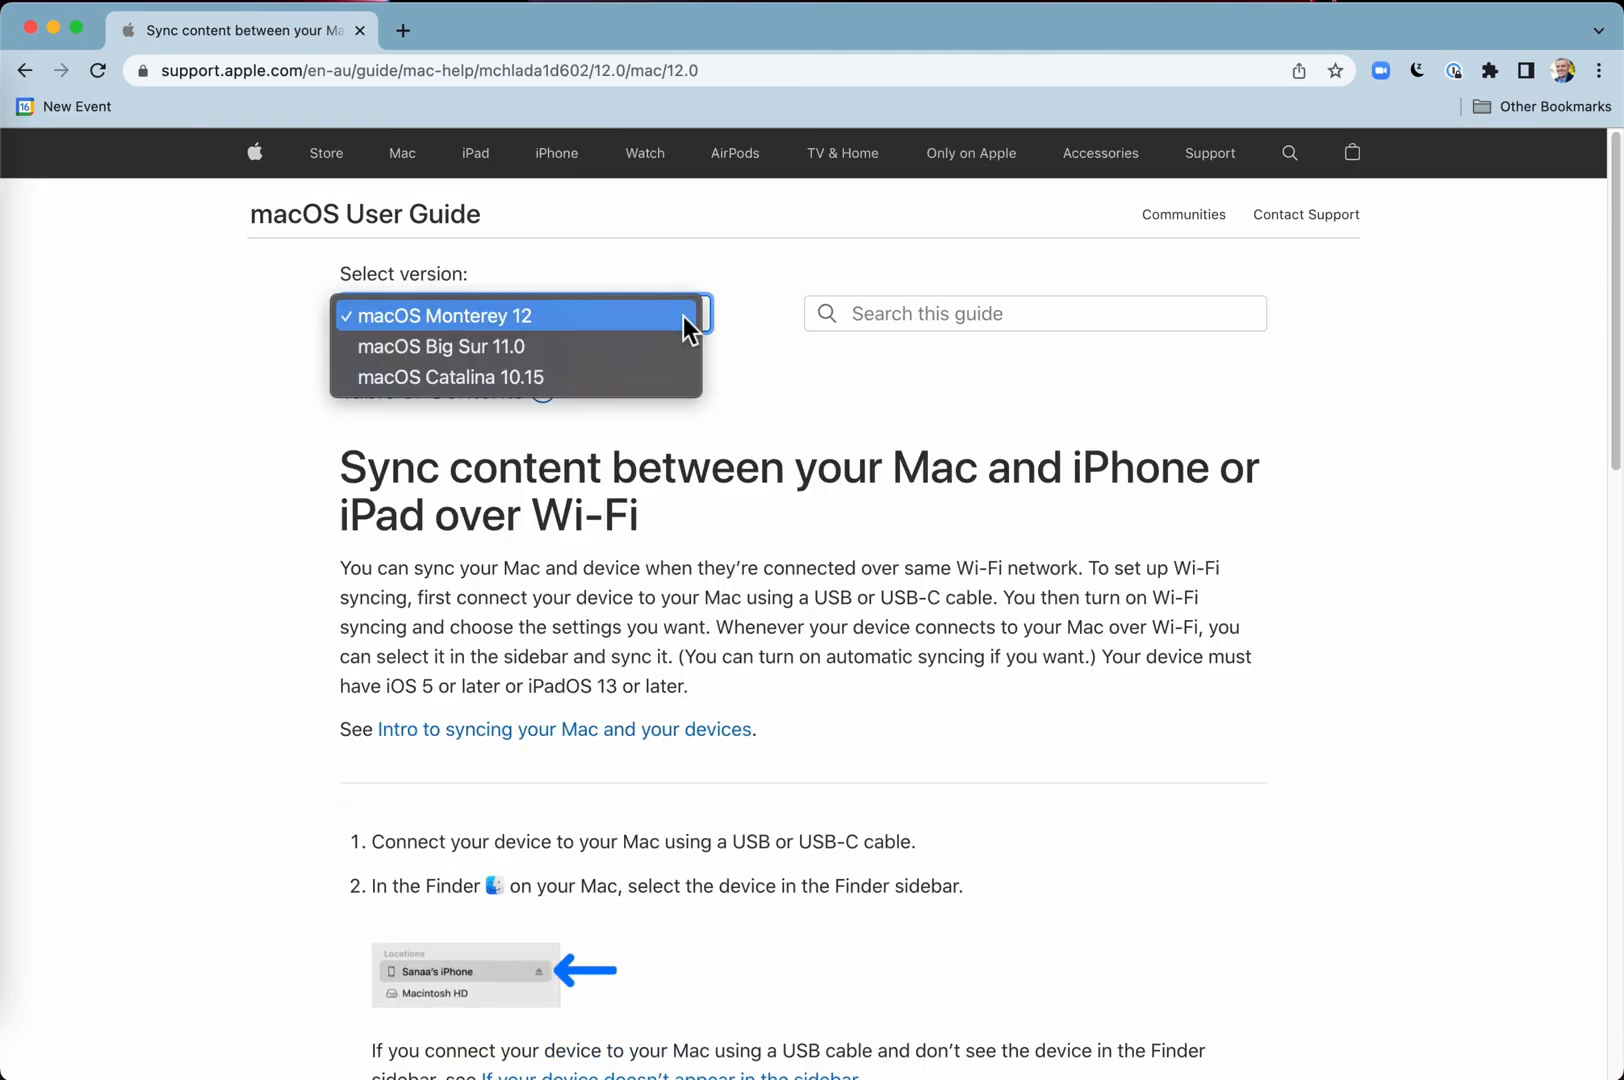
{"action": "mouse_move", "coordinate": [578, 357]}
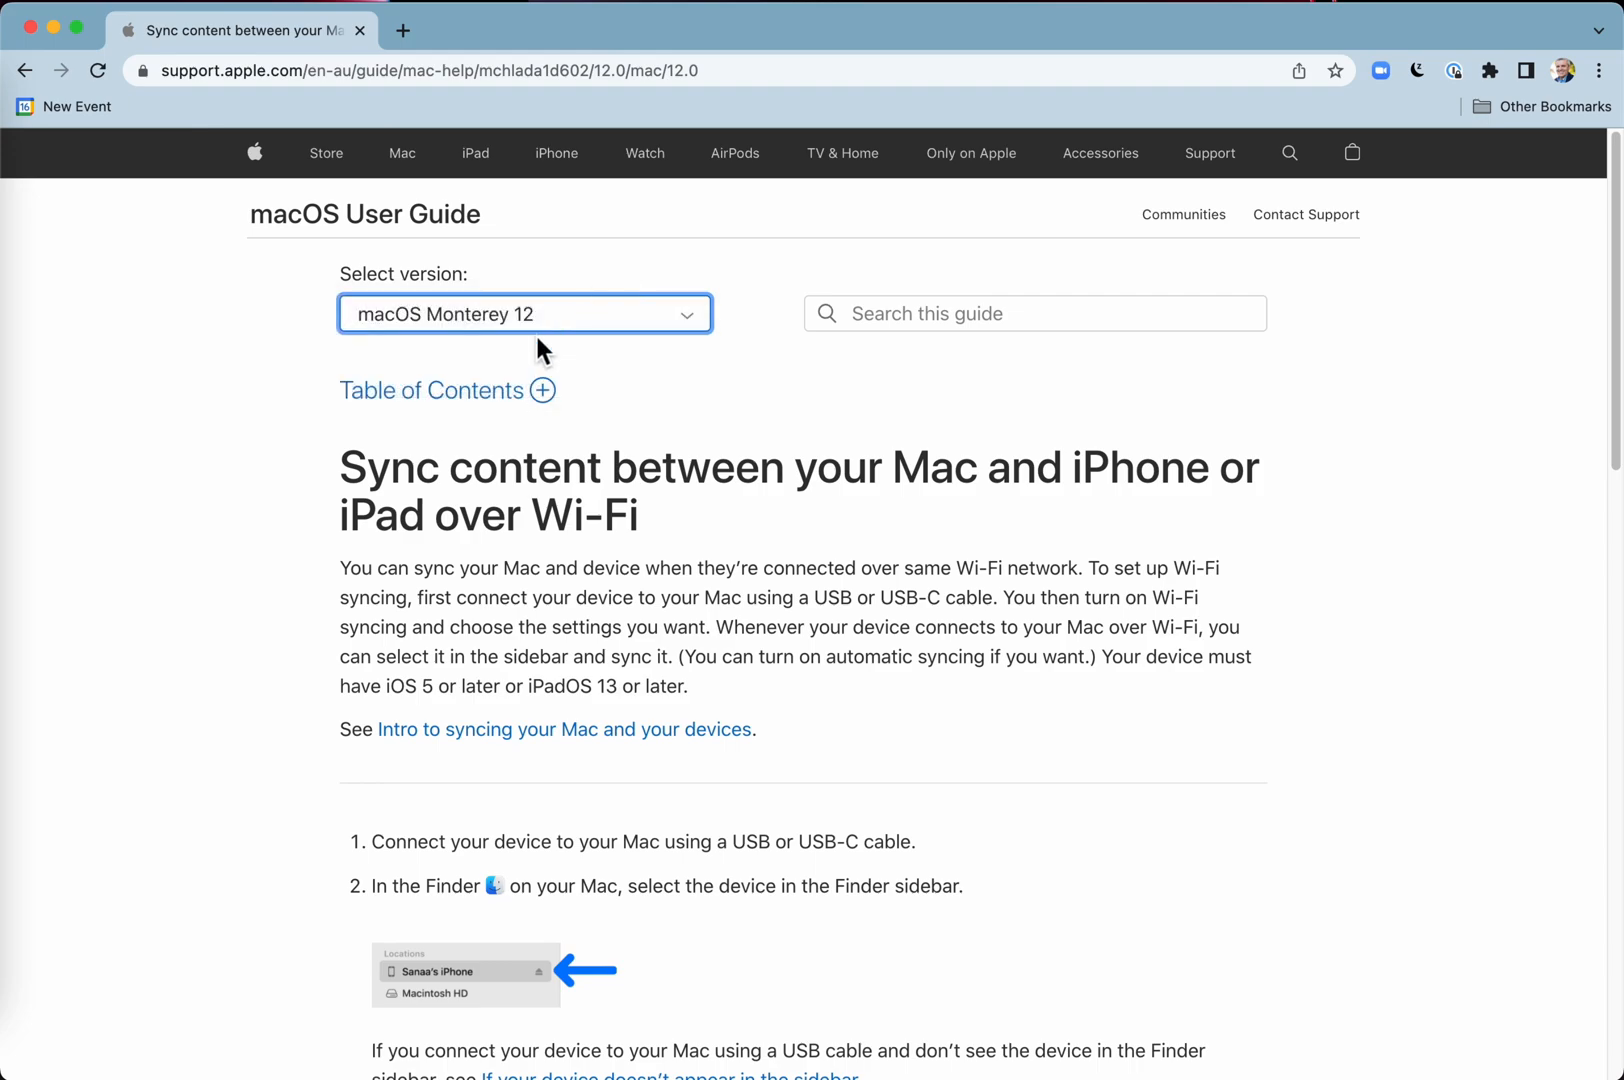
{"action": "mouse_move", "coordinate": [894, 408]}
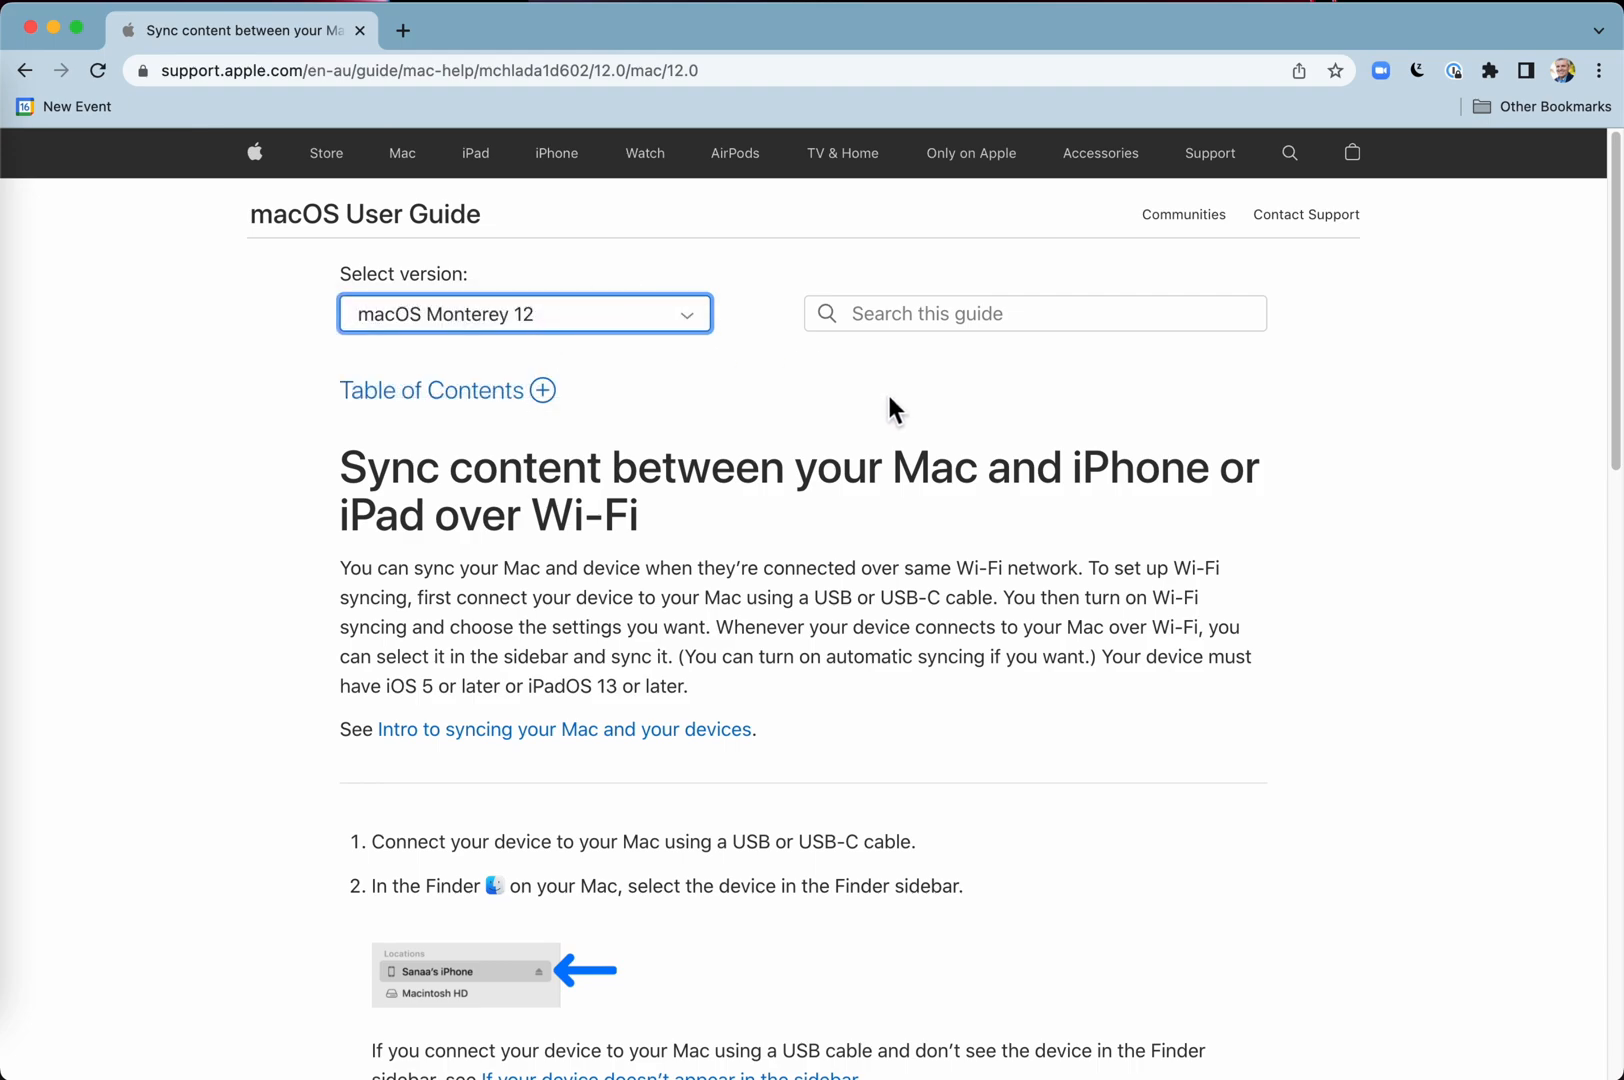